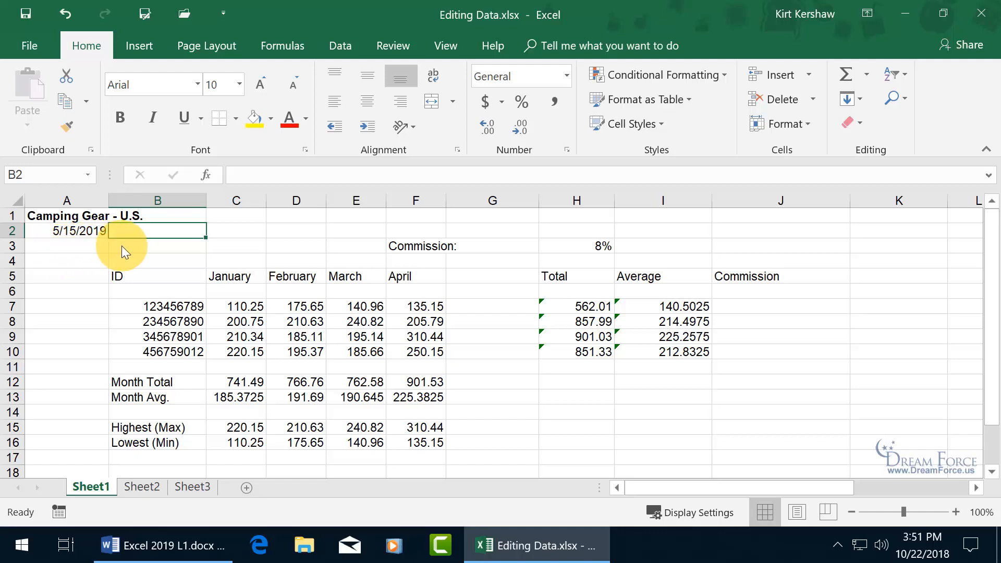
{"action": "mouse_move", "coordinate": [93, 255]}
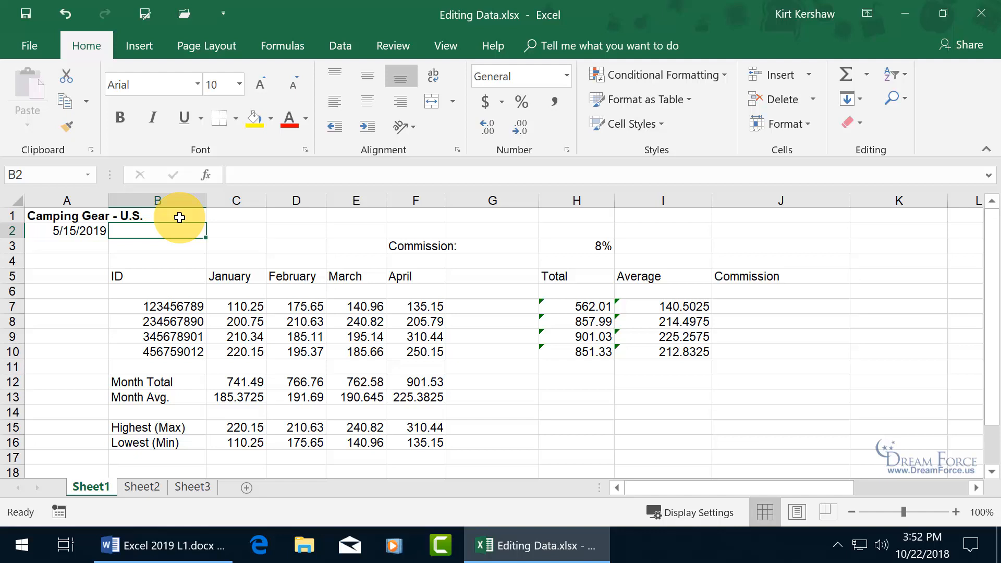
Enter 1 in cell B1 beside the title, then select the title cell A1.
{"action": "left_click", "coordinate": [157, 215]}
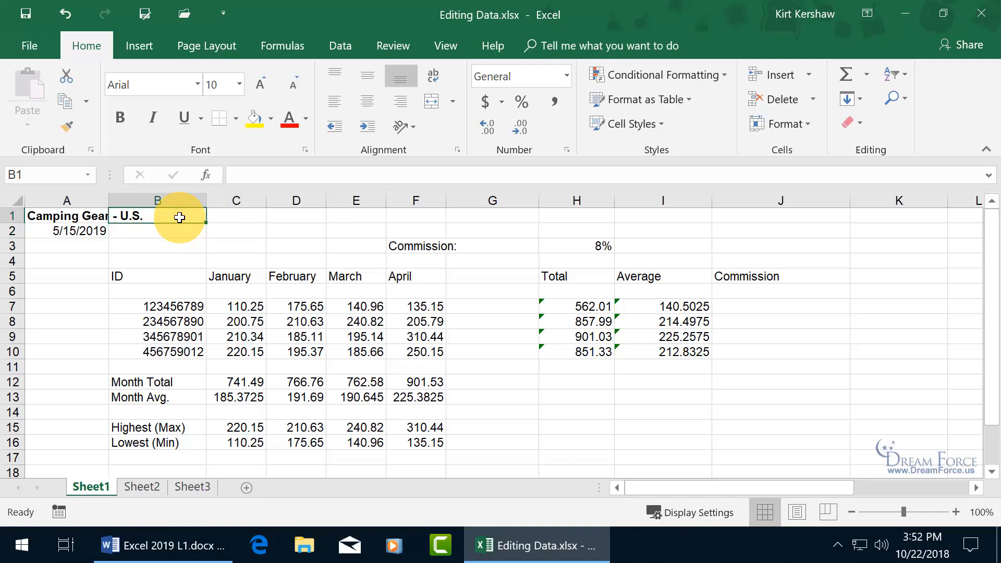
{"action": "type", "text": "1"}
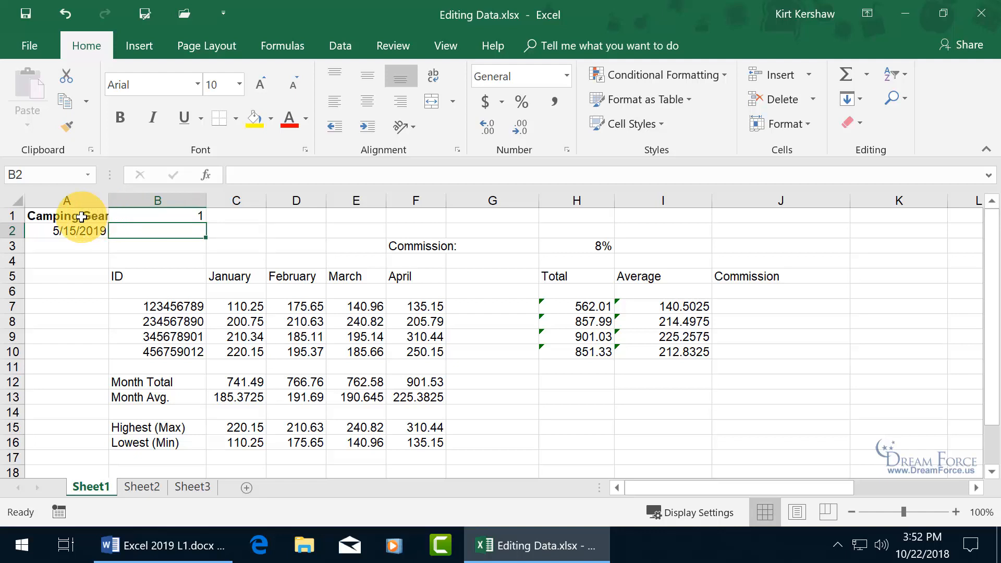
{"action": "mouse_move", "coordinate": [134, 216]}
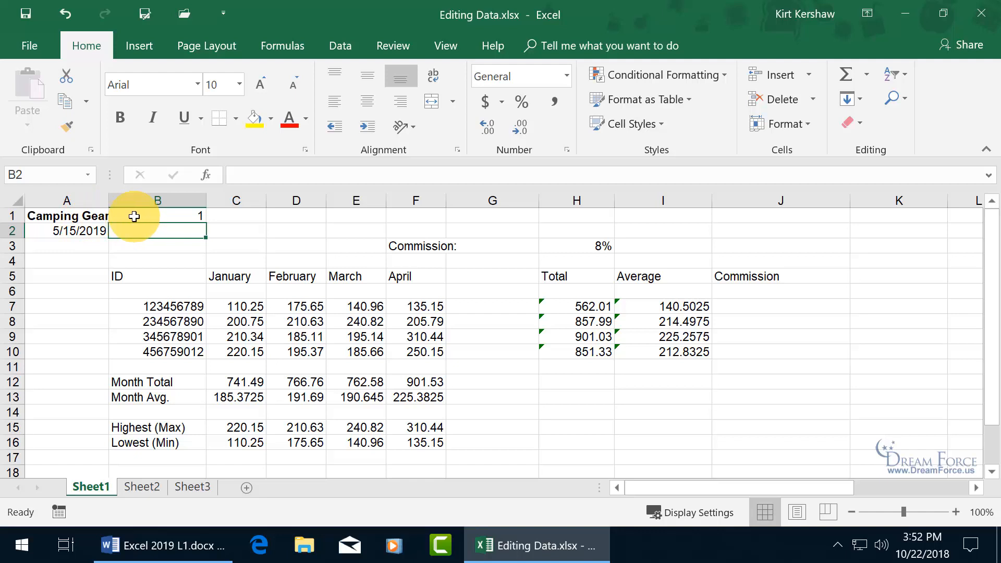
{"action": "mouse_move", "coordinate": [188, 237]}
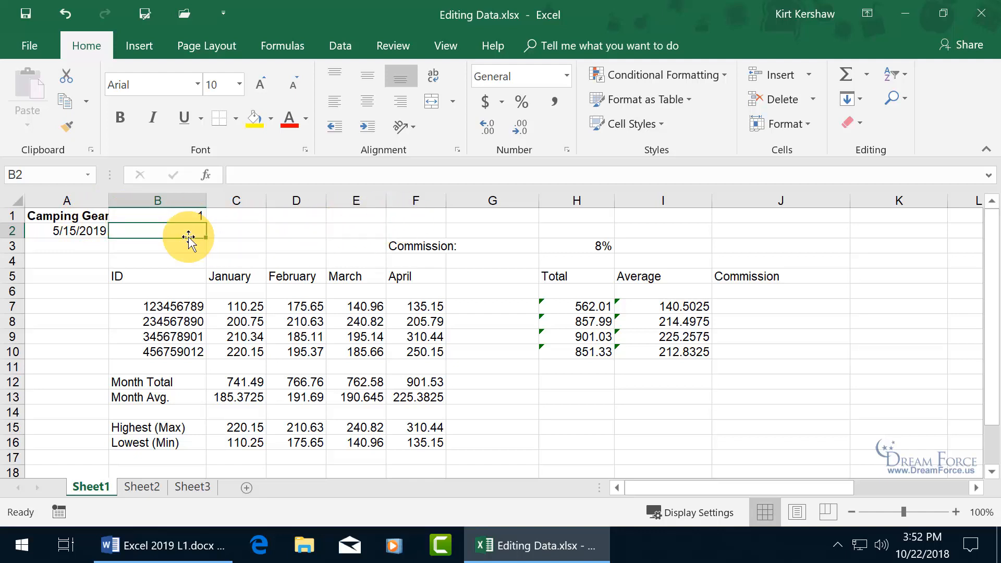
{"action": "left_click", "coordinate": [66, 216]}
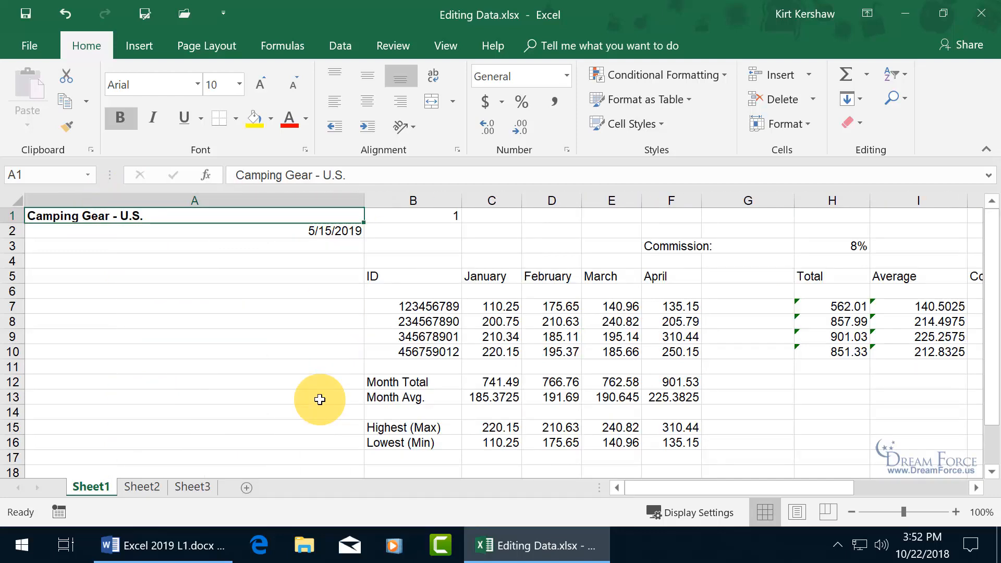
{"action": "mouse_move", "coordinate": [221, 278]}
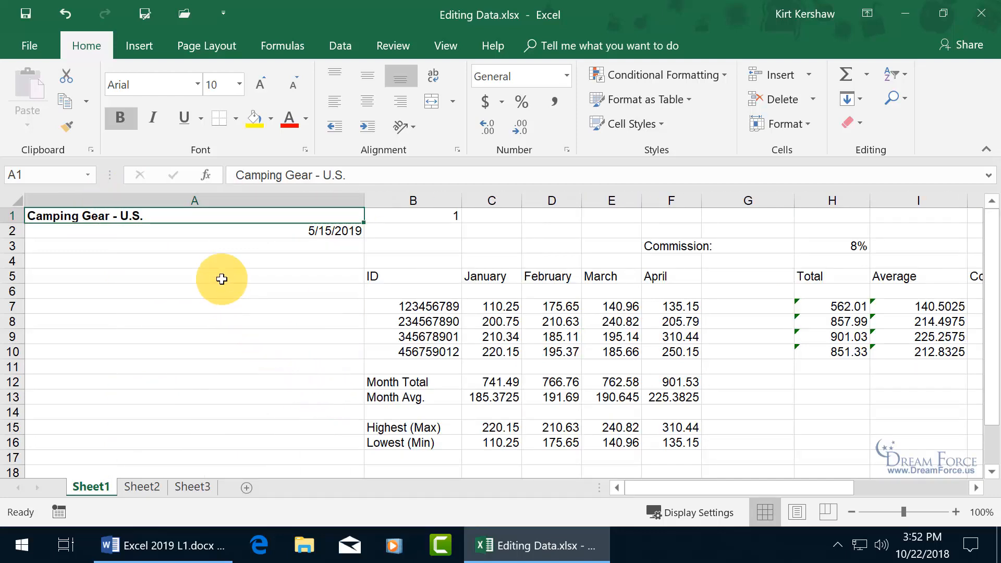
{"action": "mouse_move", "coordinate": [194, 249]}
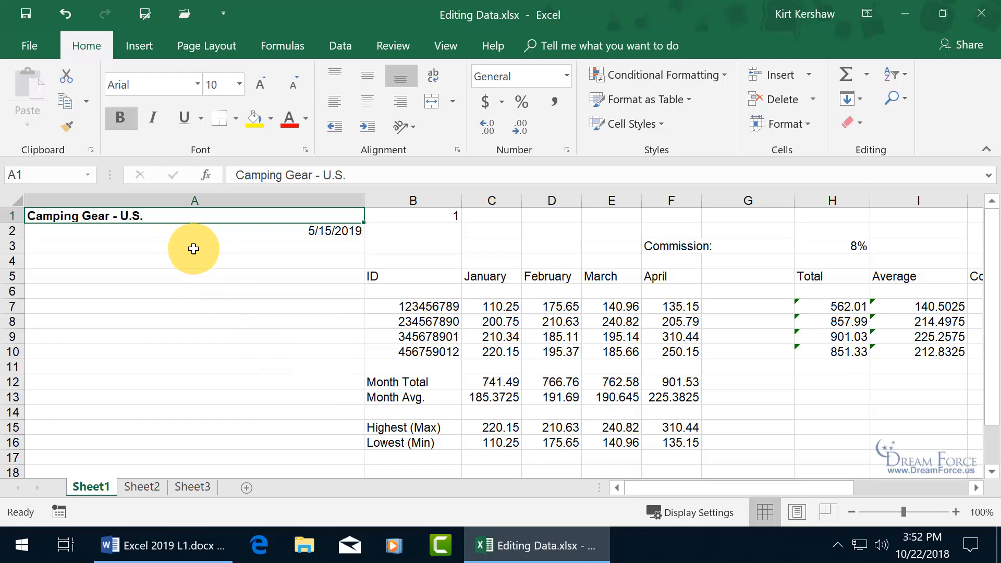
{"action": "mouse_move", "coordinate": [537, 294]}
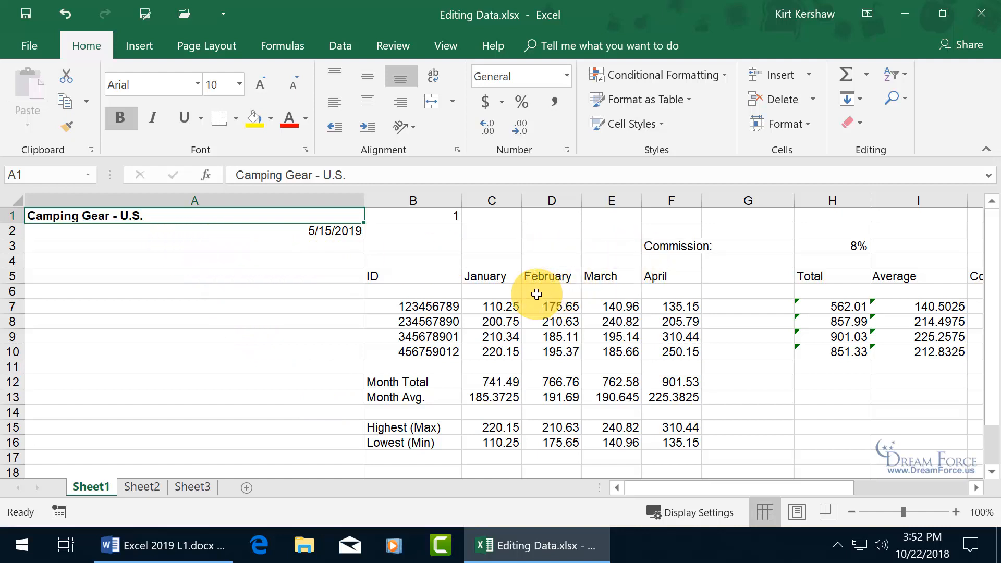
{"action": "mouse_move", "coordinate": [268, 156]}
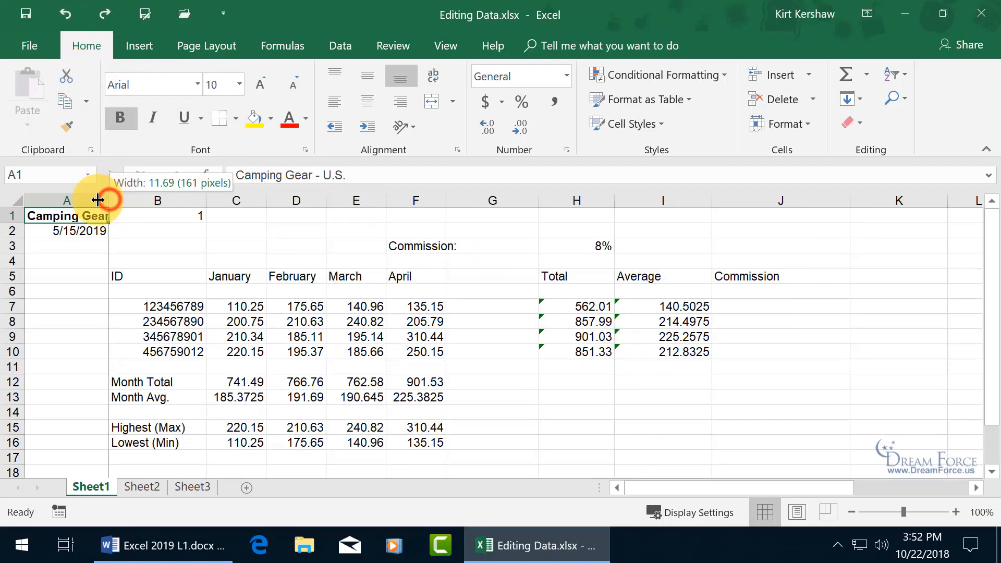
Check column A's width, clear the 1 from B1, and reselect A1.
{"action": "left_click", "coordinate": [62, 14]}
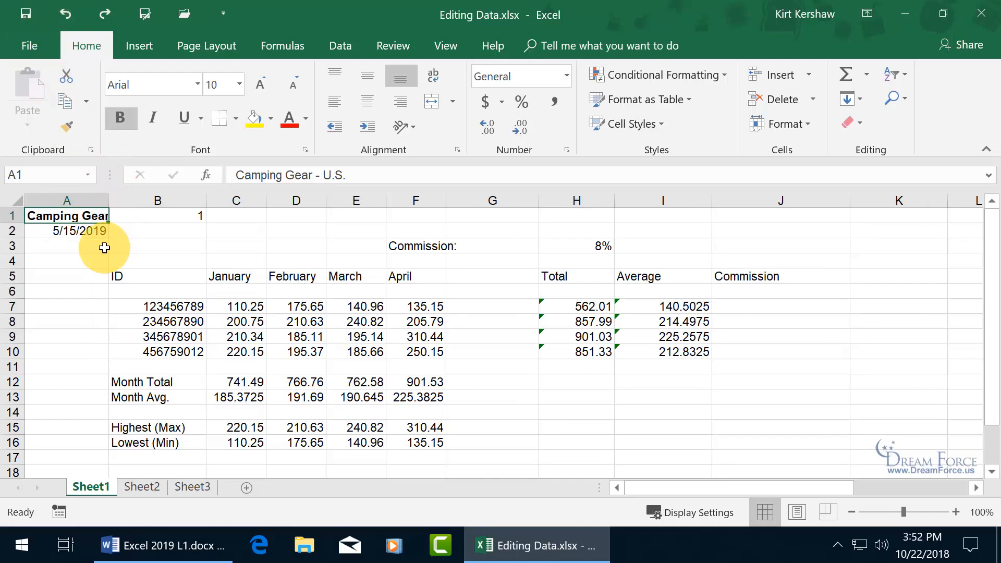
{"action": "left_click", "coordinate": [157, 216]}
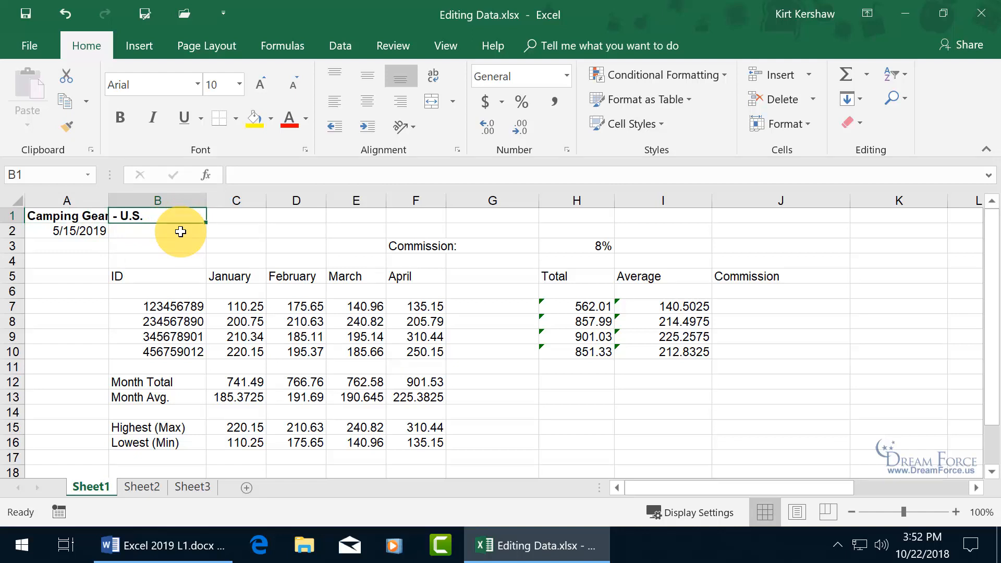
{"action": "mouse_move", "coordinate": [170, 217]}
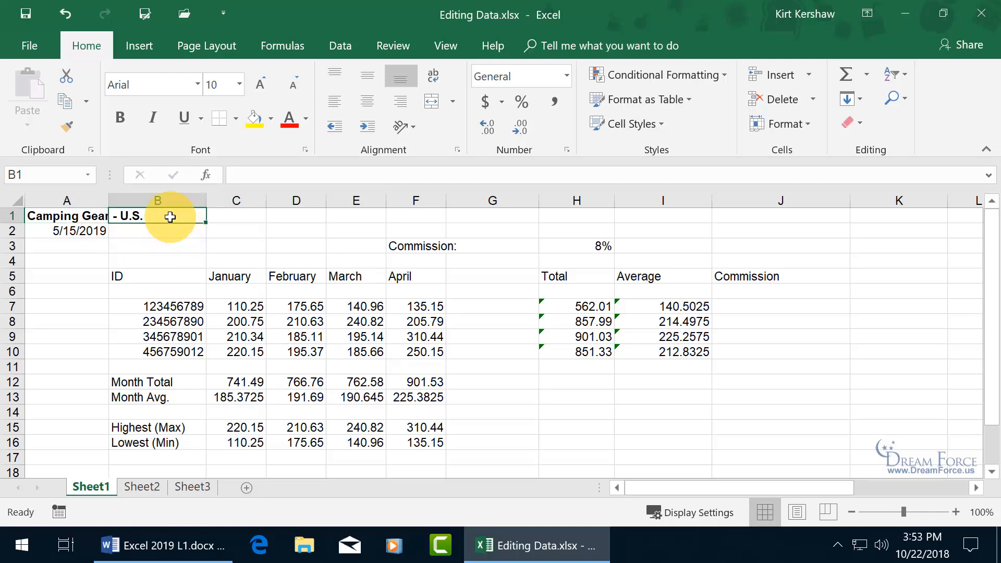
{"action": "mouse_move", "coordinate": [254, 177]}
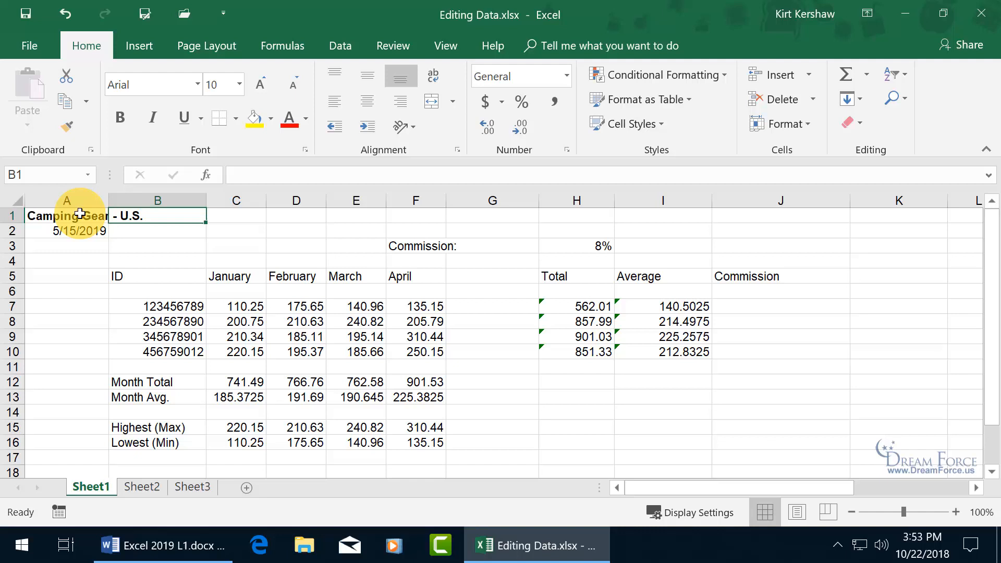
{"action": "left_click", "coordinate": [66, 216]}
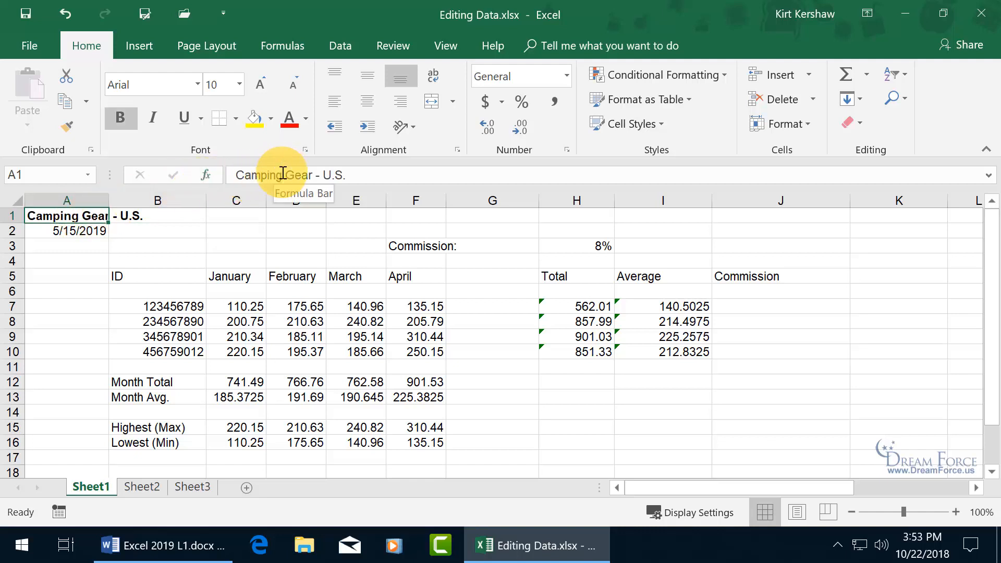
{"action": "mouse_move", "coordinate": [157, 235]}
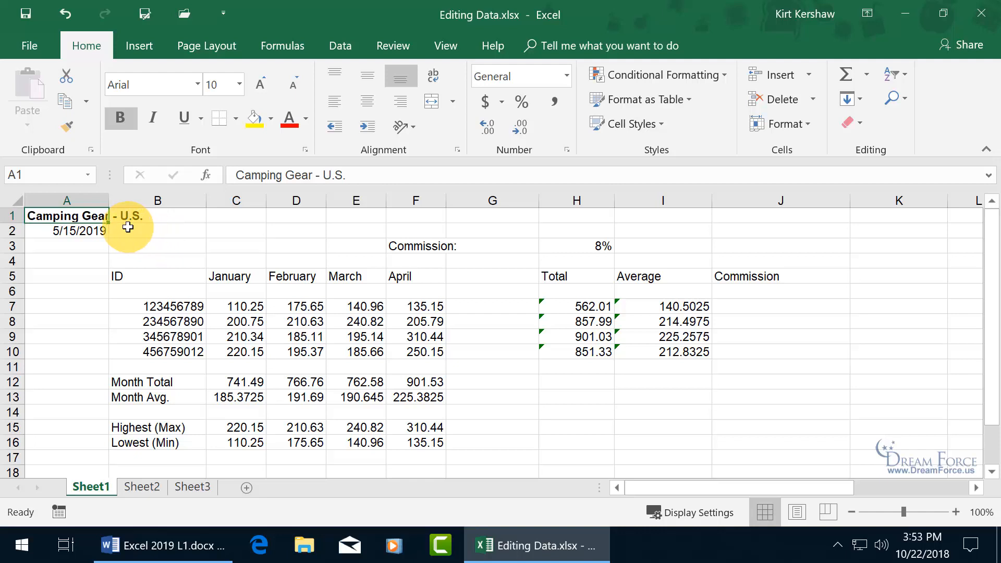
{"action": "mouse_move", "coordinate": [144, 229]}
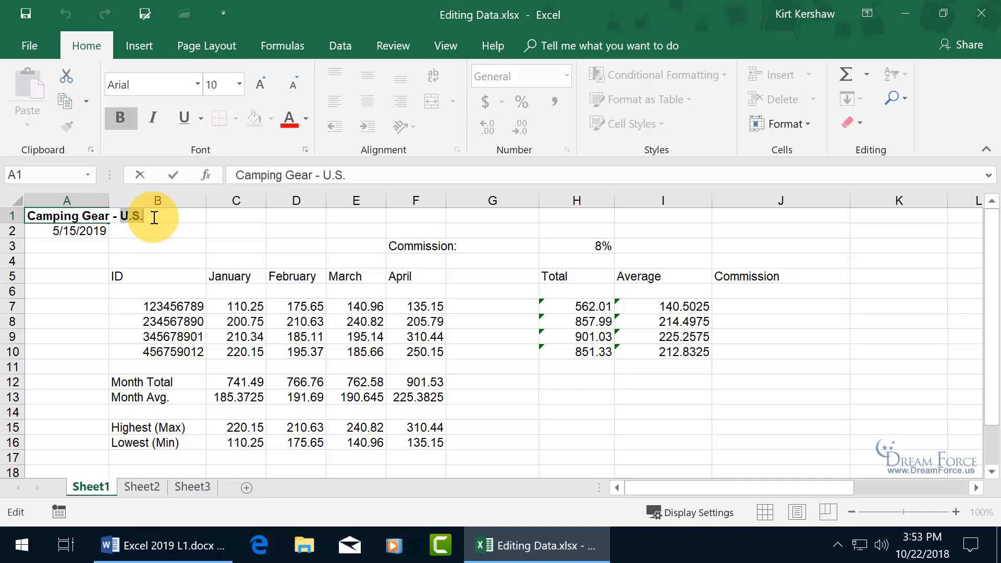
Edit the A1 title in place, typing Europe, then revising it to start with S.
{"action": "type", "text": "Europe"}
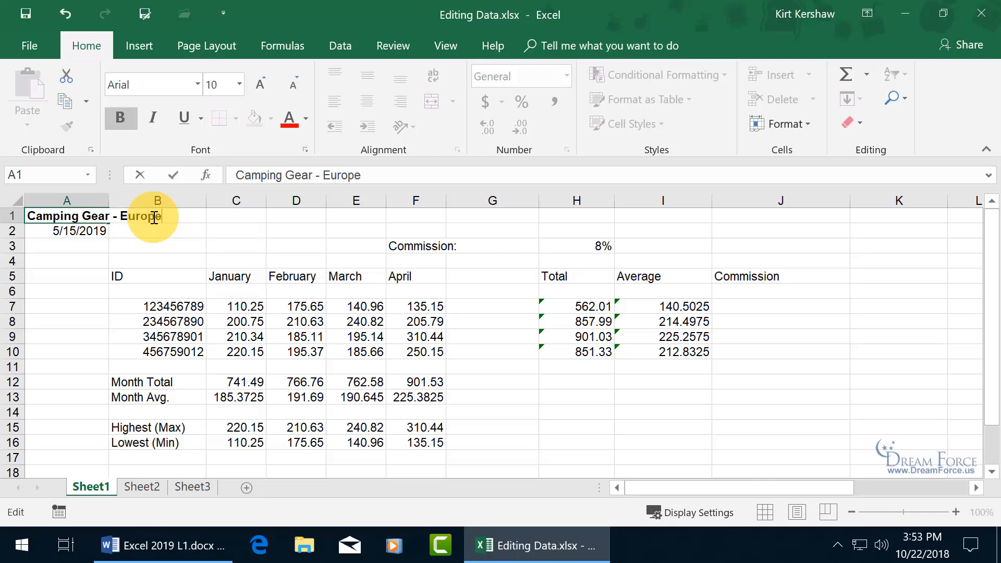
{"action": "left_click", "coordinate": [66, 230]}
{"action": "type", "text": "U."}
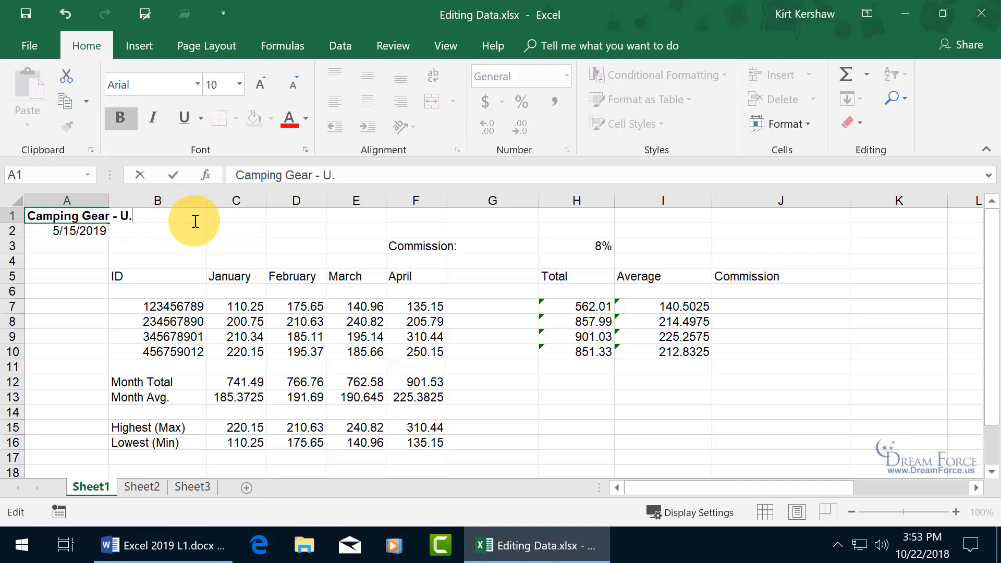
{"action": "type", "text": "S."}
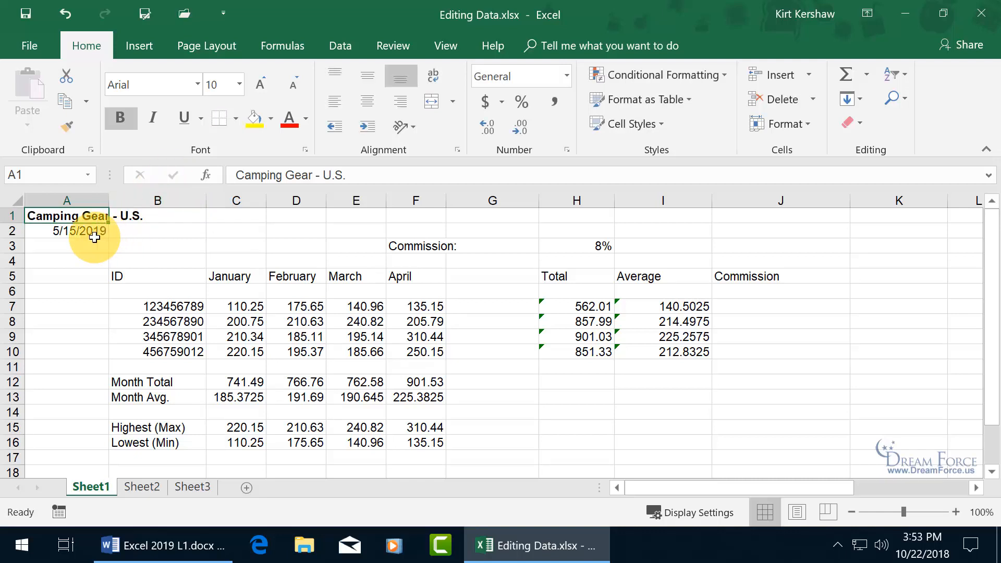
{"action": "mouse_move", "coordinate": [126, 232]}
{"action": "type", "text": "Slee"}
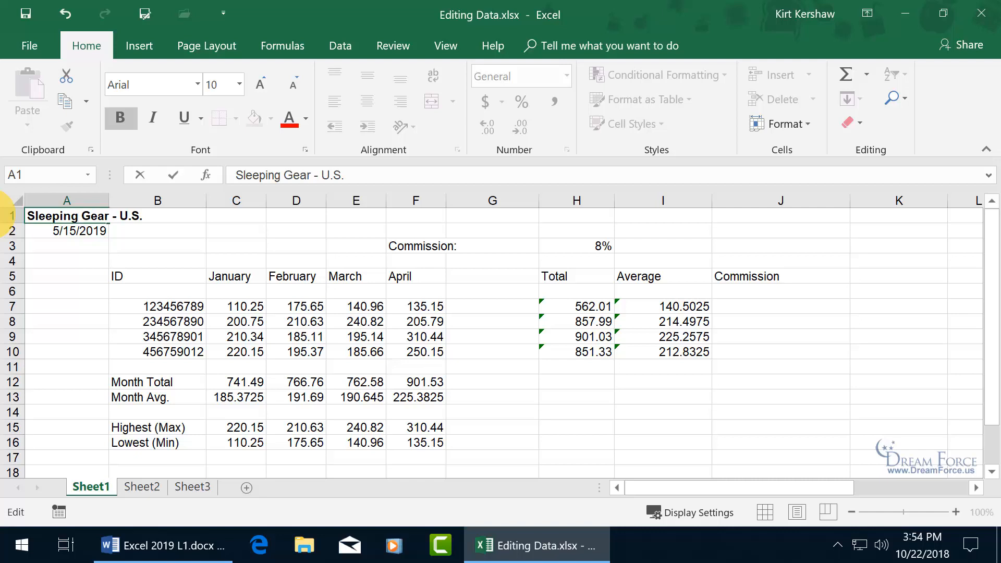
{"action": "mouse_move", "coordinate": [138, 175]}
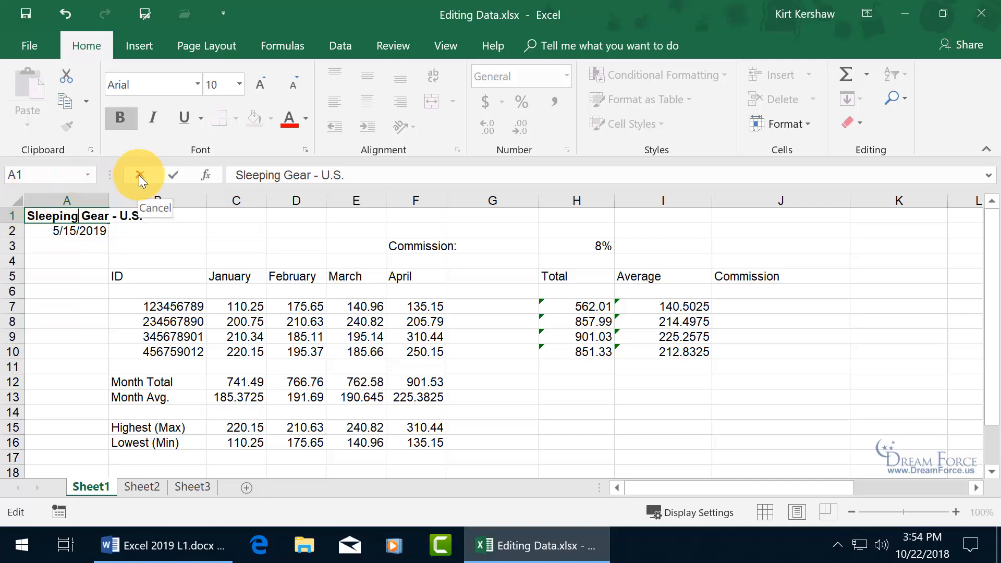
Retype 'Camping Gear - U.S.' as the A1 title and commit it.
{"action": "type", "text": "Camping Gear - U.S."}
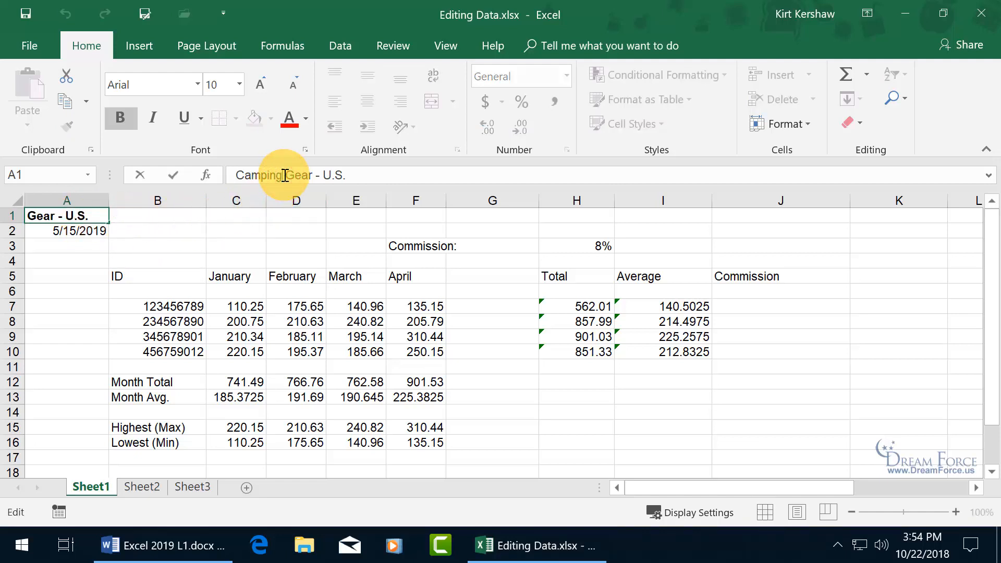
{"action": "left_click", "coordinate": [96, 215]}
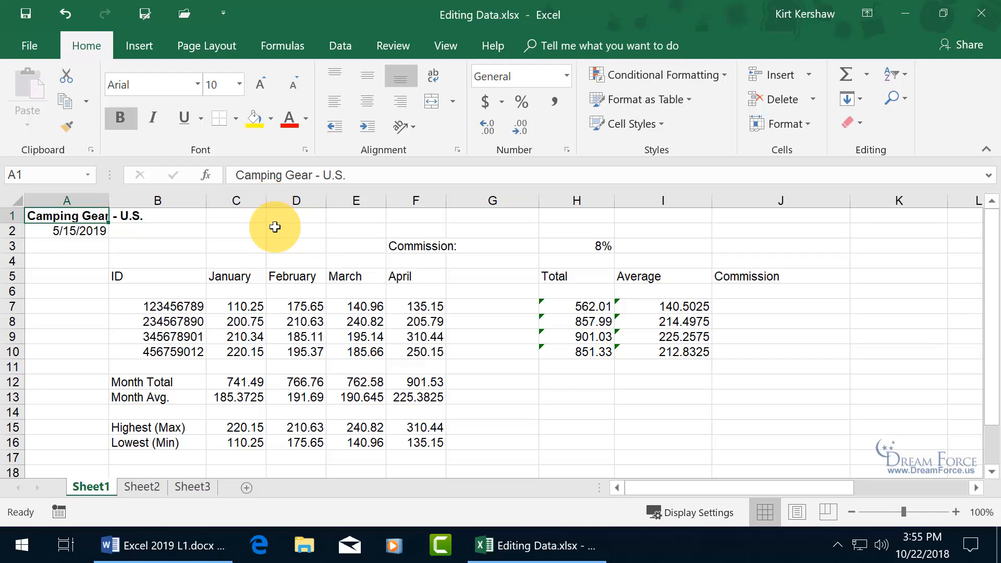
{"action": "mouse_move", "coordinate": [66, 227]}
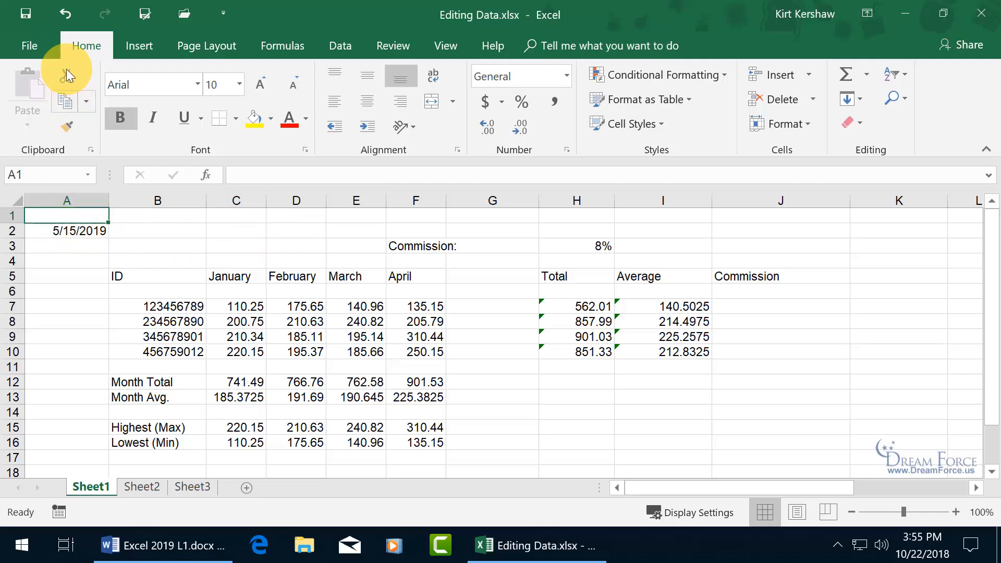
Retype 'Camping Gear - U.S.' in A1, then select the data table and press Delete.
{"action": "type", "text": "Camping Gear - U.S."}
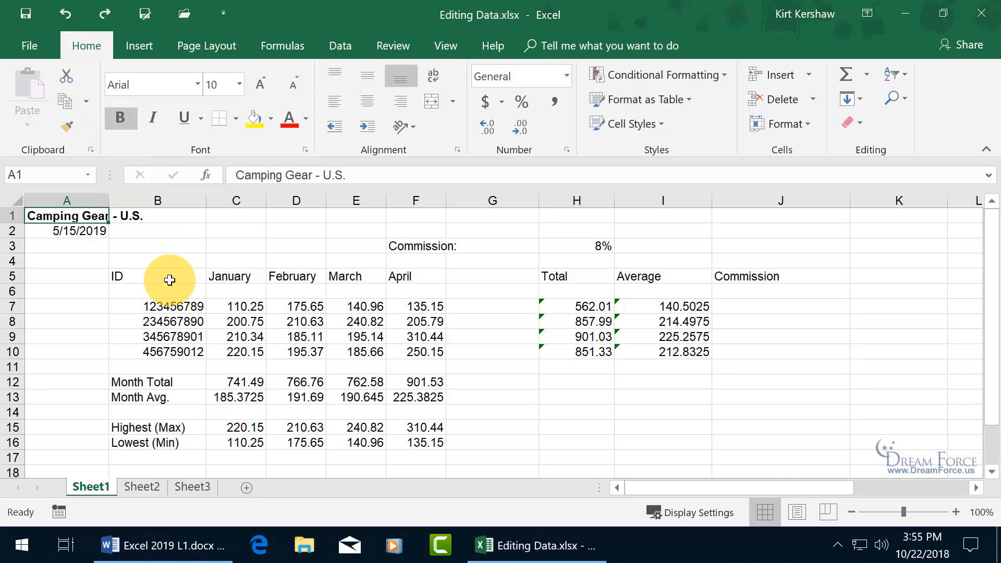
{"action": "left_click_drag", "start_coordinate": [169, 279], "coordinate": [443, 352]}
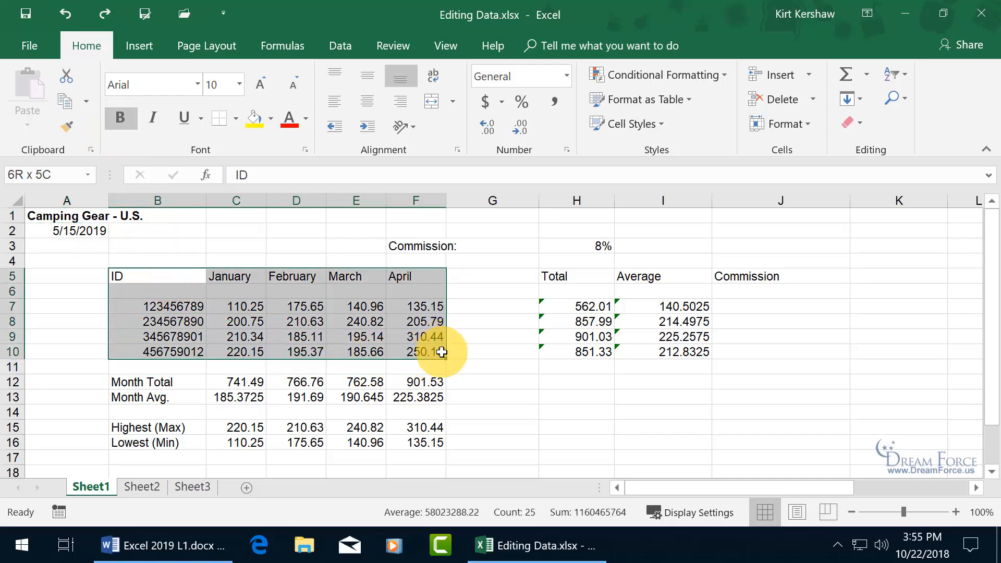
{"action": "key", "text": "Delete"}
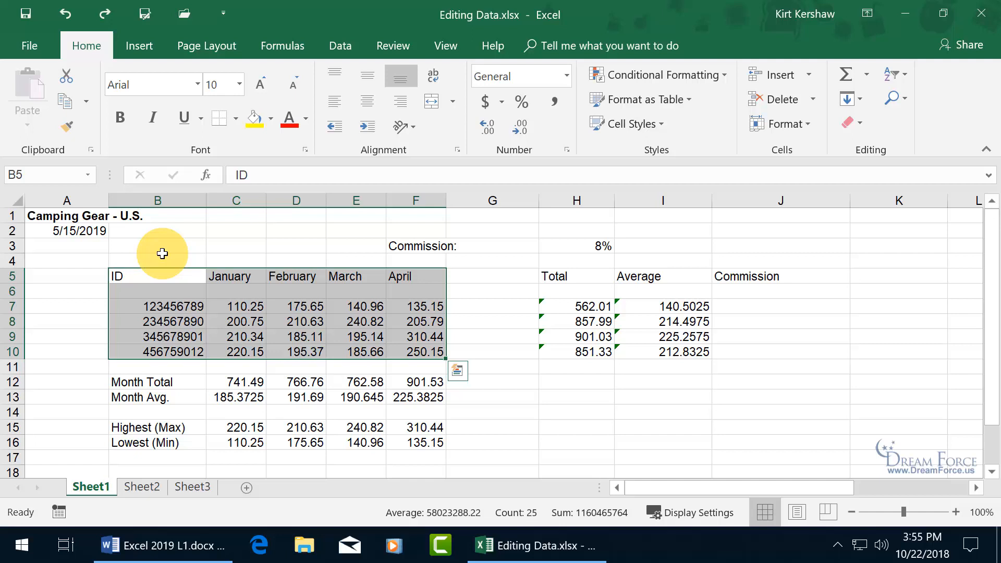
{"action": "left_click", "coordinate": [66, 216]}
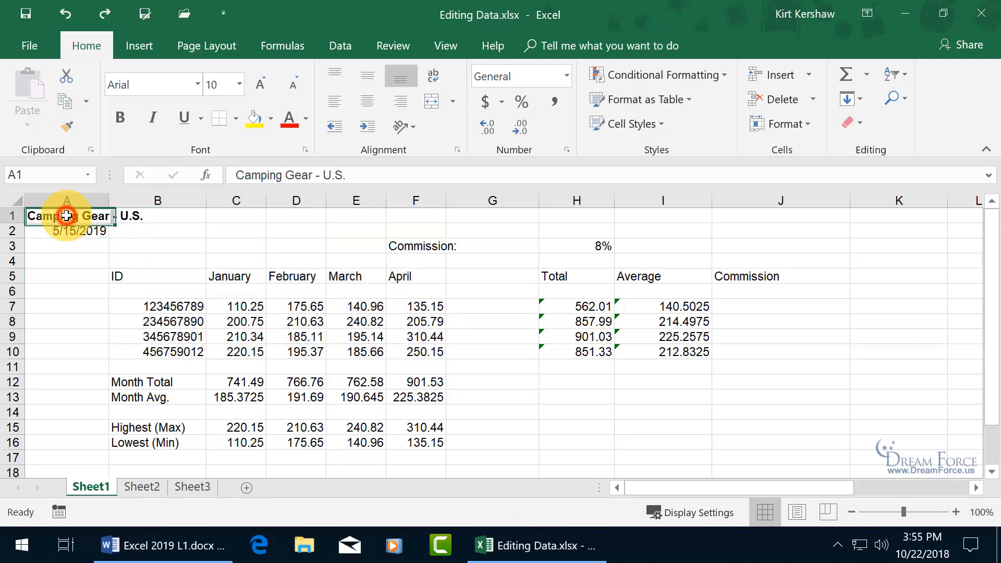
{"action": "left_click", "coordinate": [120, 117]}
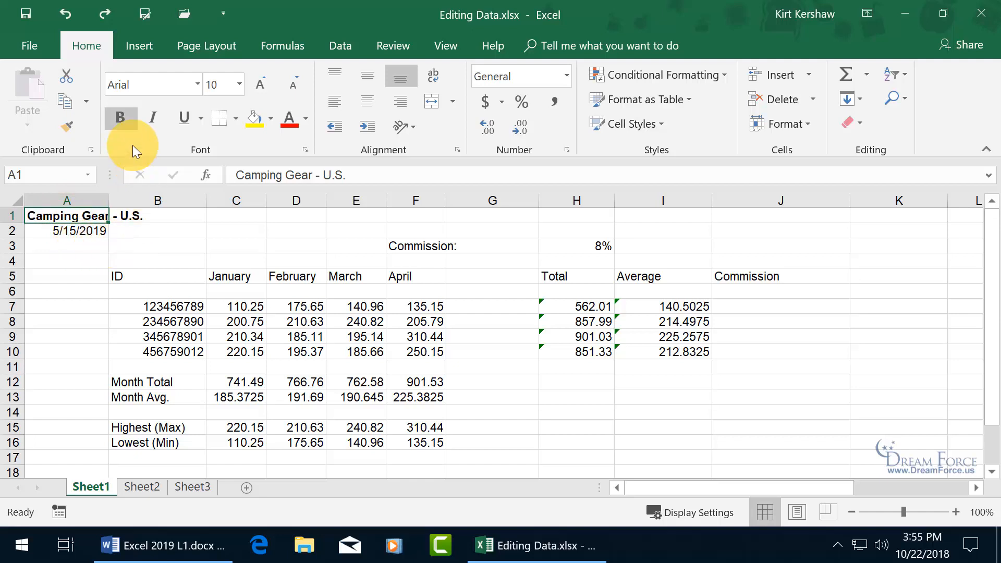
{"action": "mouse_move", "coordinate": [875, 149]}
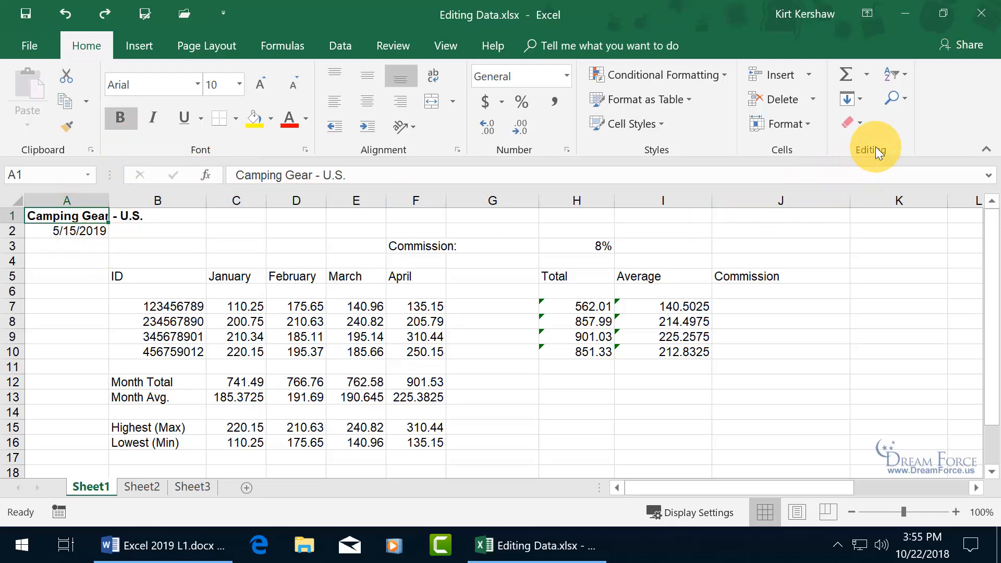
{"action": "mouse_move", "coordinate": [849, 122]}
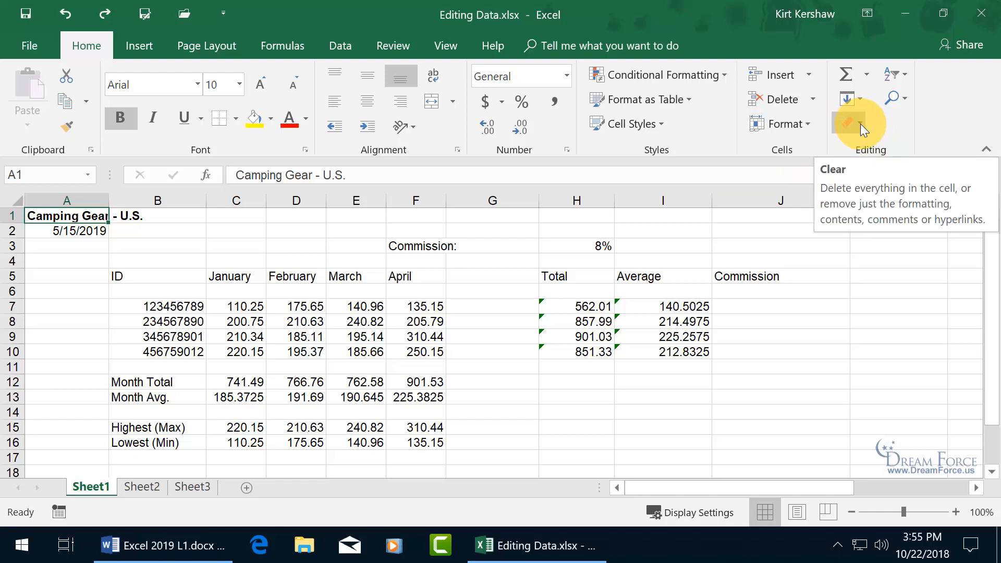
{"action": "left_click", "coordinate": [849, 122]}
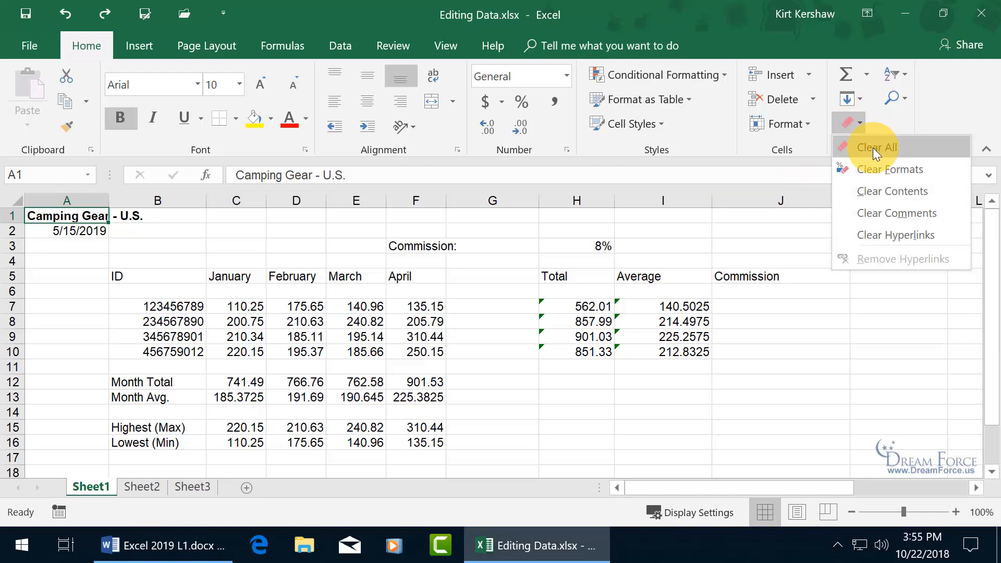
{"action": "mouse_move", "coordinate": [876, 147]}
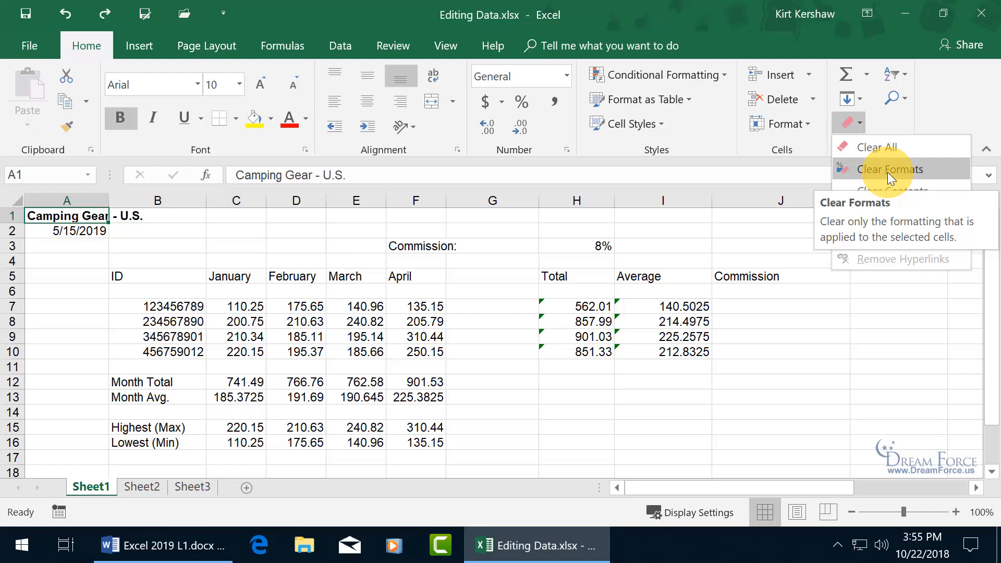
{"action": "left_click", "coordinate": [889, 169]}
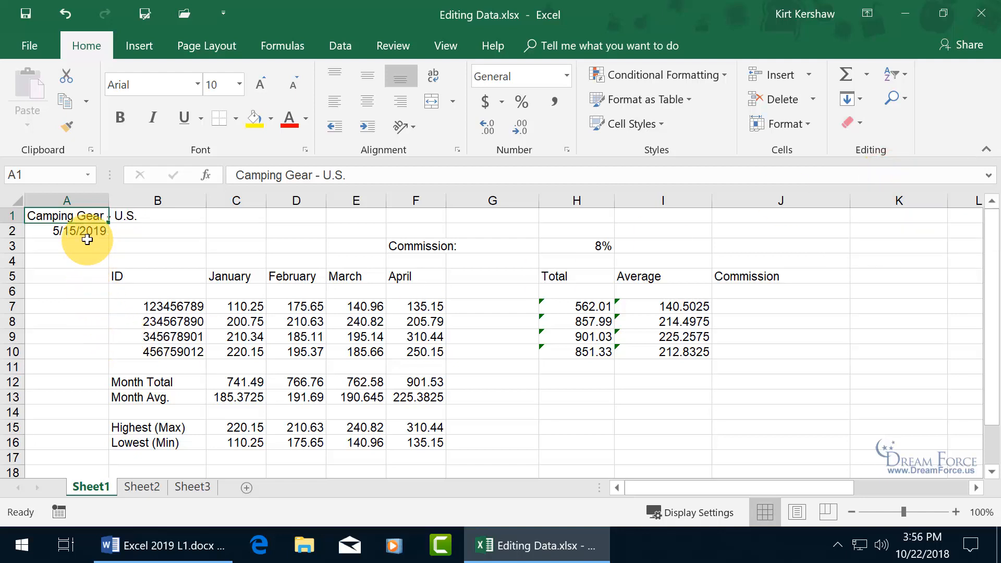
{"action": "left_click", "coordinate": [119, 117]}
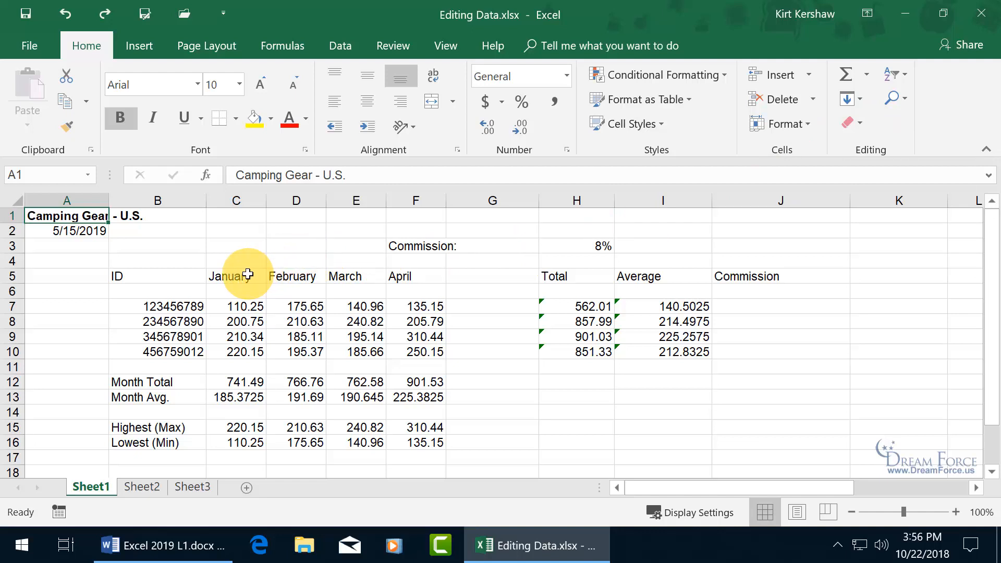
{"action": "mouse_move", "coordinate": [116, 252]}
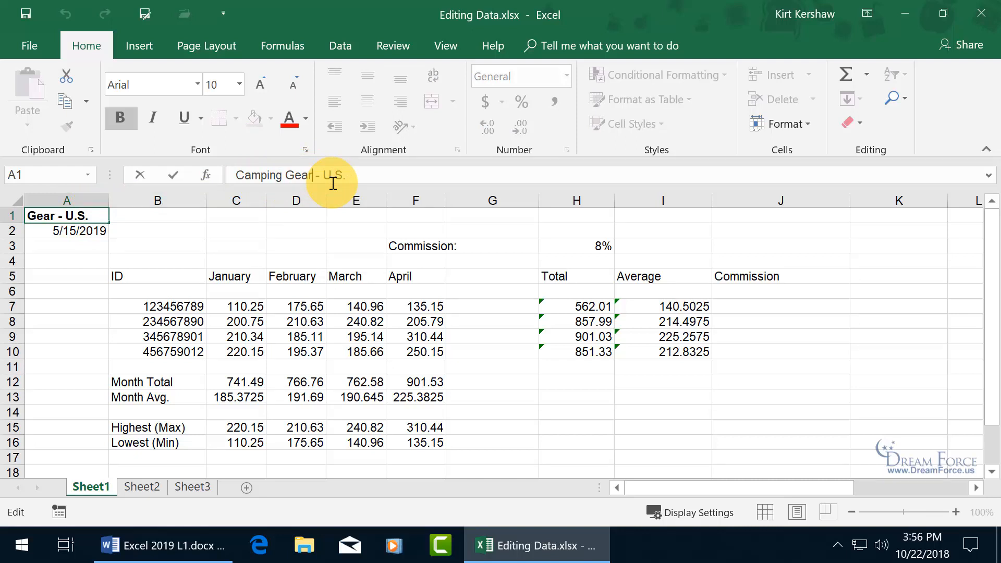
{"action": "mouse_move", "coordinate": [313, 179]}
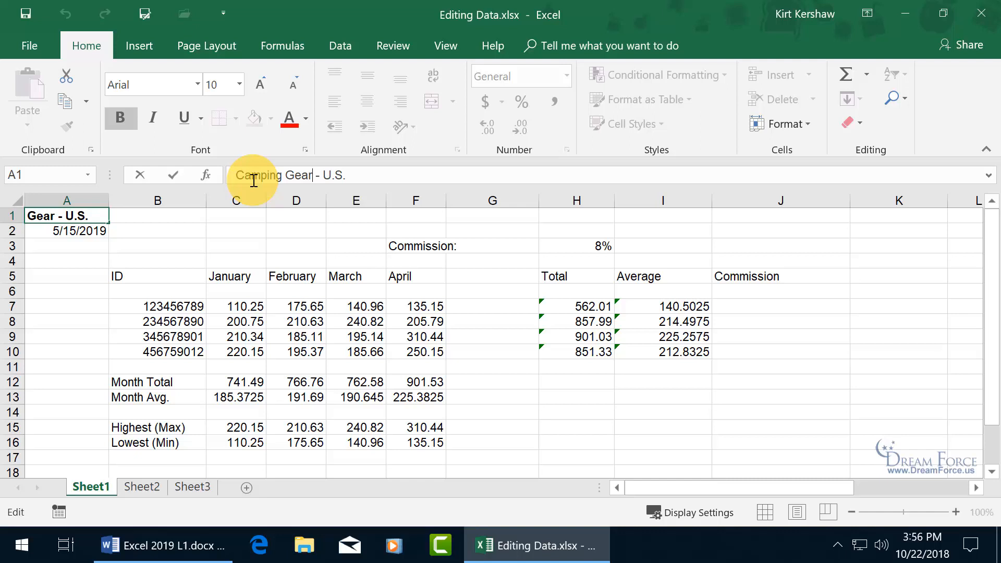
{"action": "mouse_move", "coordinate": [211, 134]}
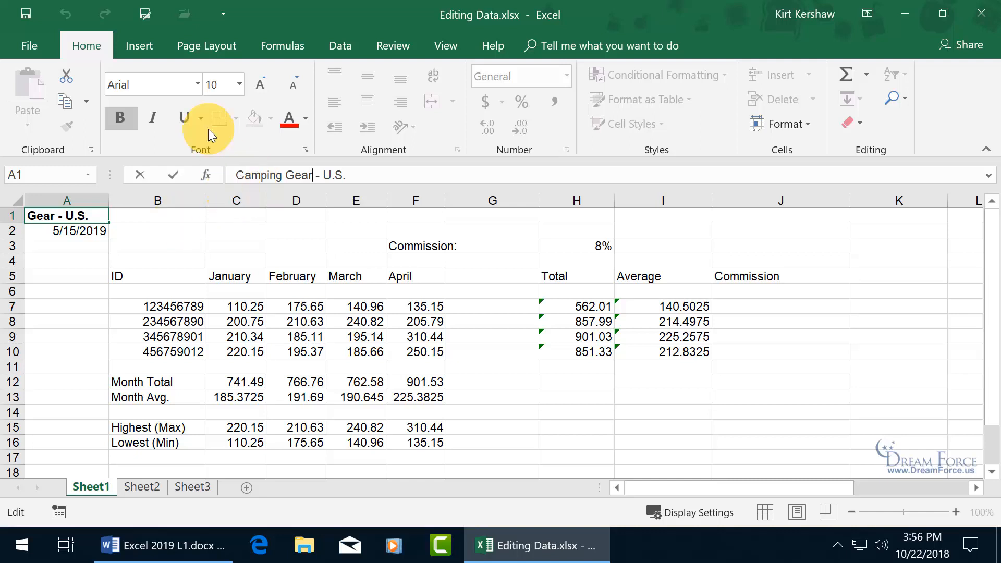
Open the Symbol dialog from Insert > Symbols.
{"action": "left_click", "coordinate": [138, 46]}
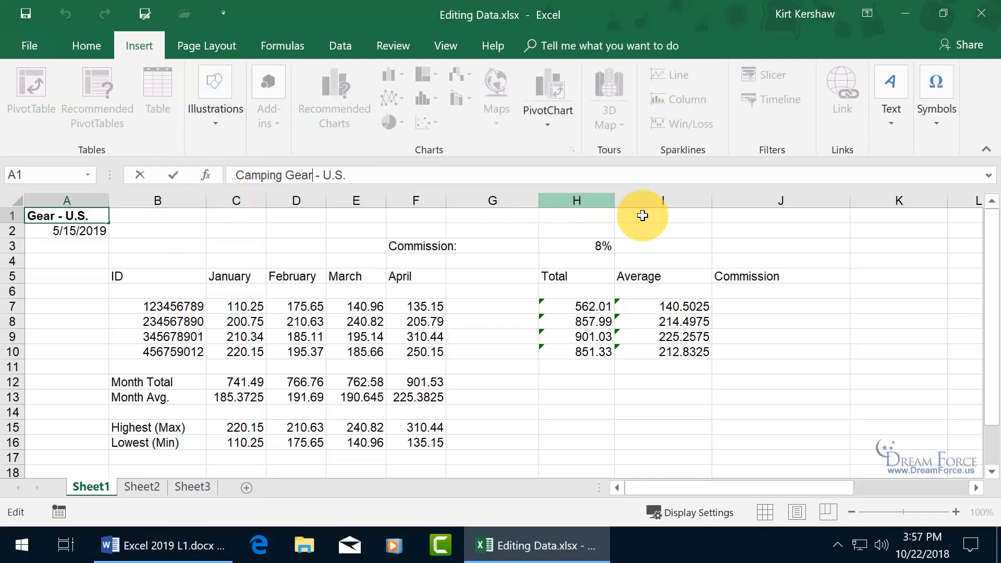
{"action": "mouse_move", "coordinate": [936, 108]}
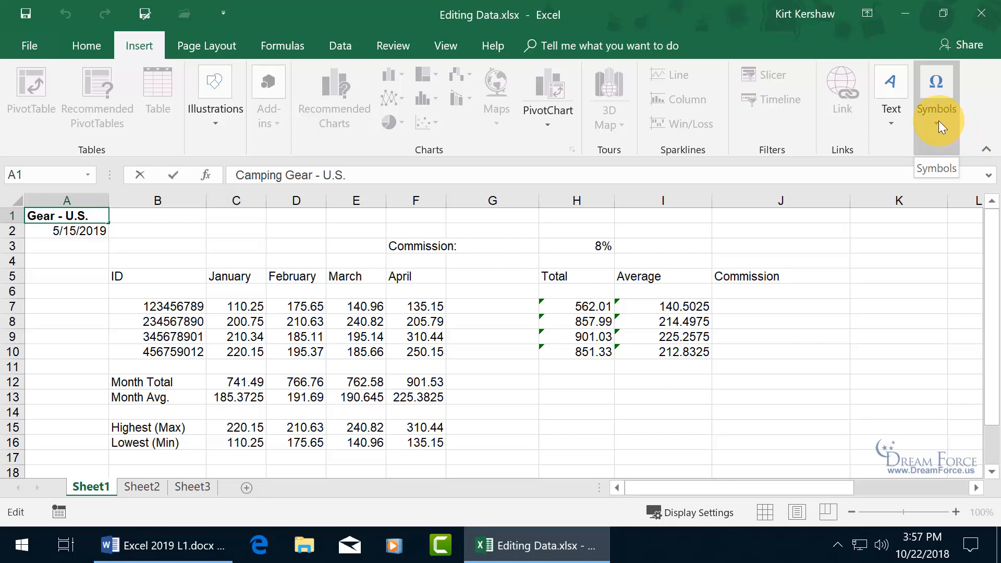
{"action": "left_click", "coordinate": [935, 96]}
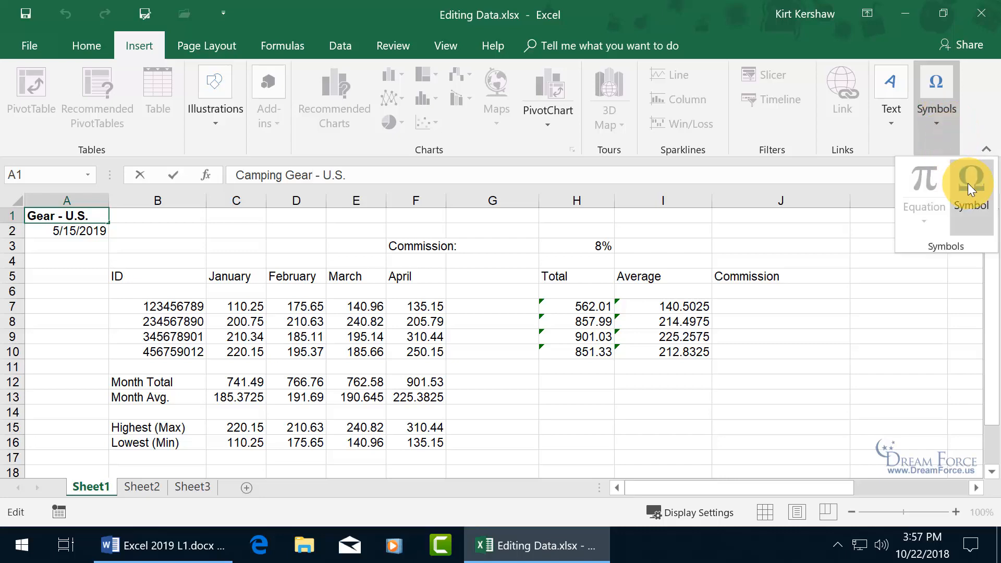
{"action": "left_click", "coordinate": [970, 185]}
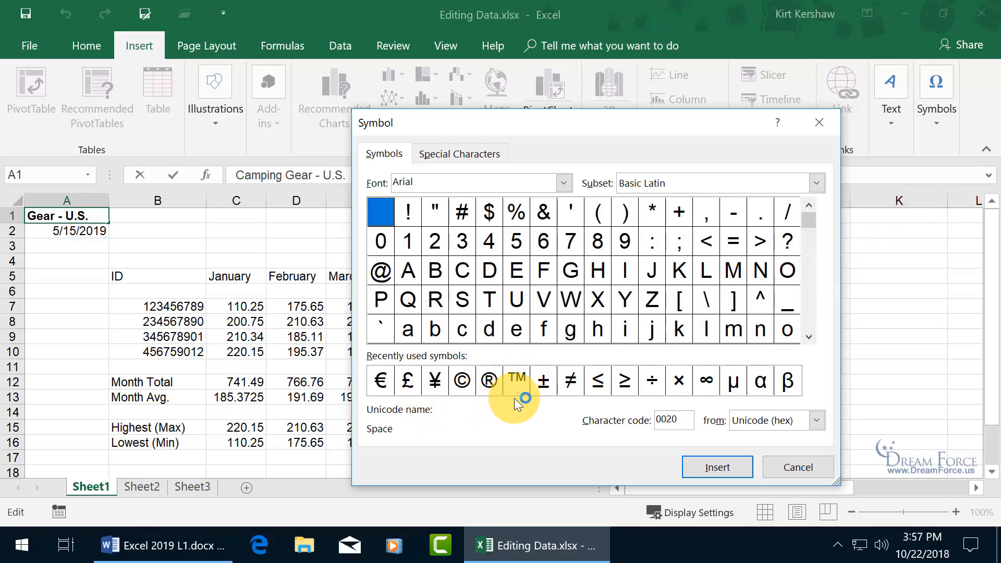
{"action": "mouse_move", "coordinate": [571, 195]}
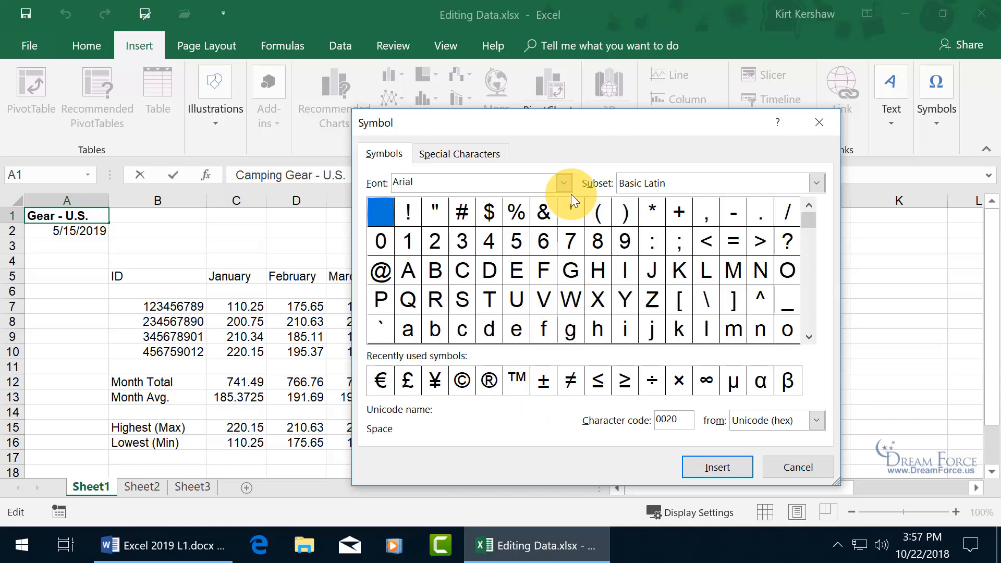
Switch the symbol font to Wingdings, insert the trademark symbol, and close the dialog.
{"action": "left_click", "coordinate": [562, 183]}
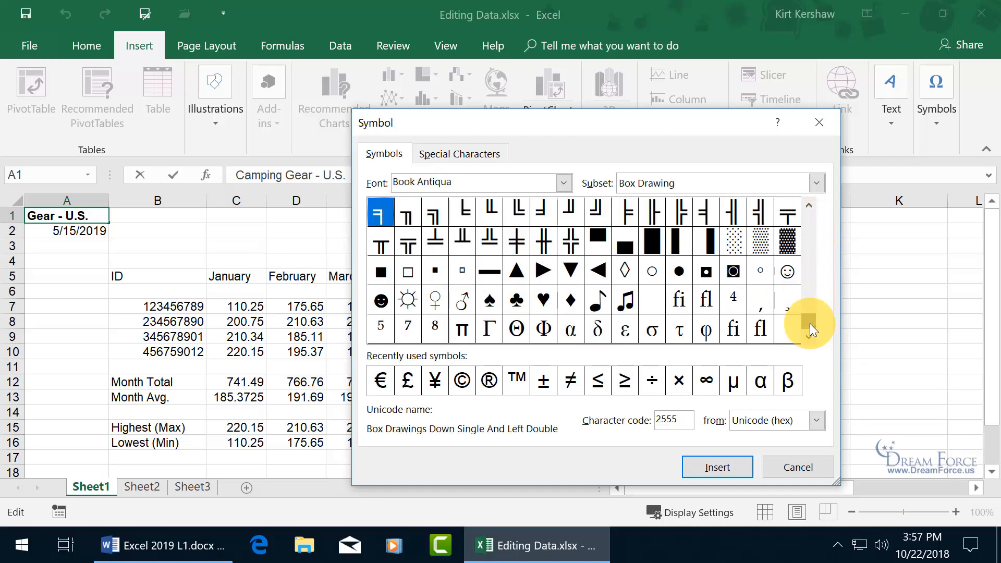
{"action": "left_click", "coordinate": [562, 183]}
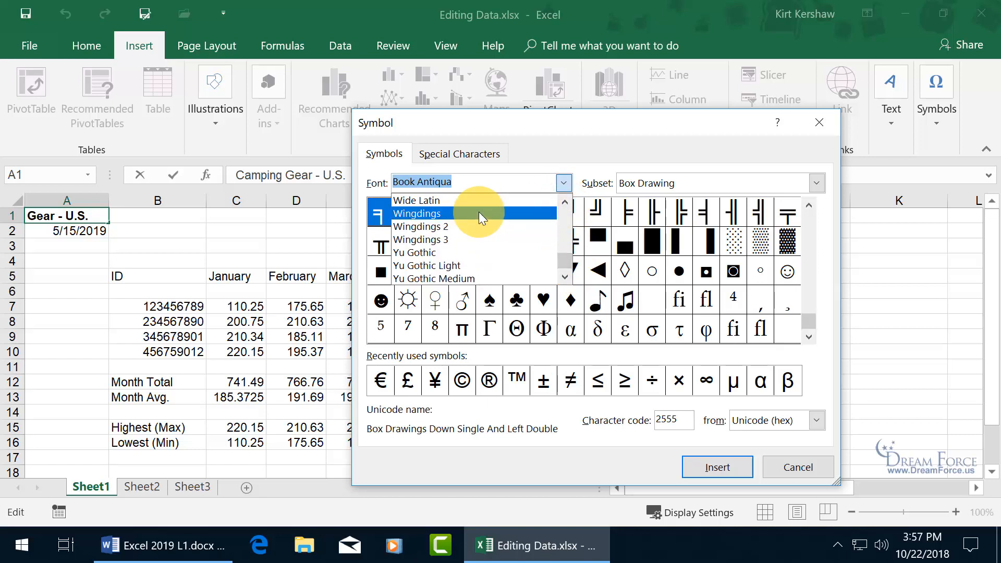
{"action": "left_click", "coordinate": [417, 213]}
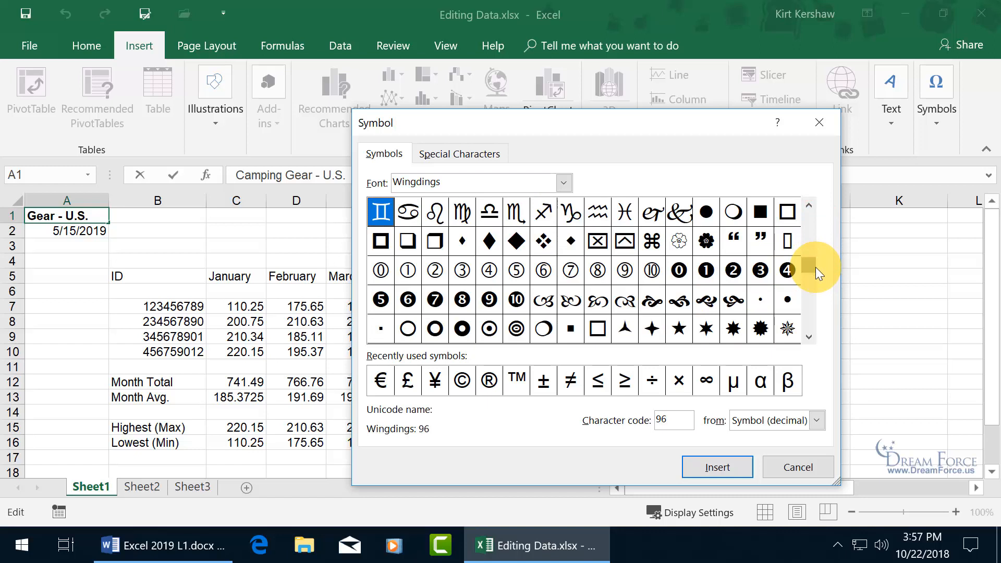
{"action": "left_click", "coordinate": [561, 182]}
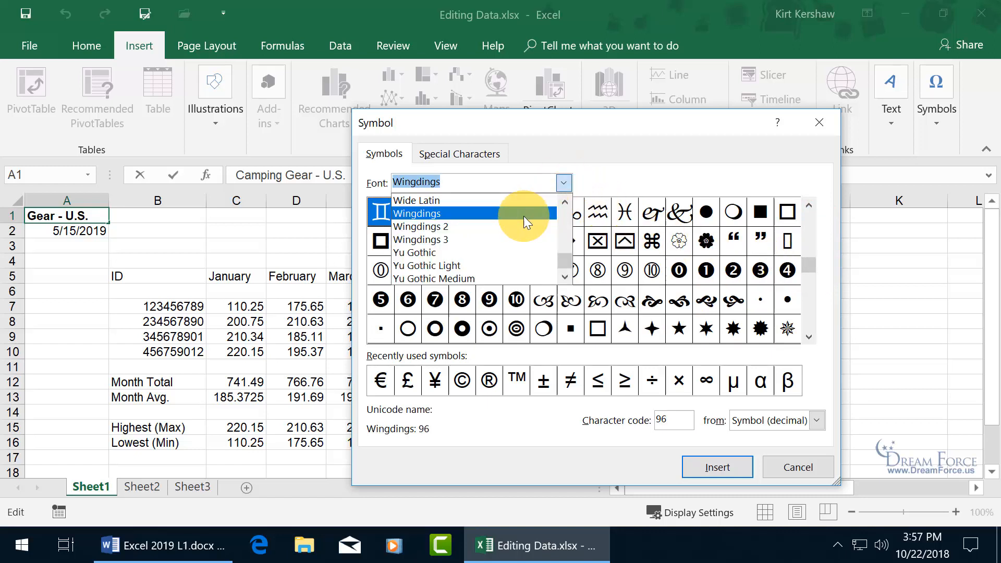
{"action": "left_click", "coordinate": [417, 213]}
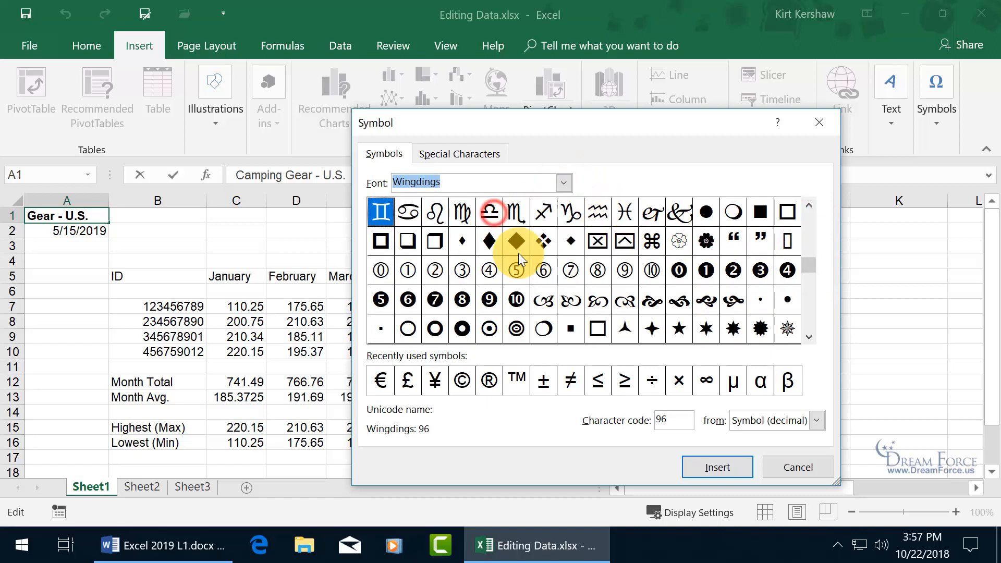
{"action": "mouse_move", "coordinate": [515, 300]}
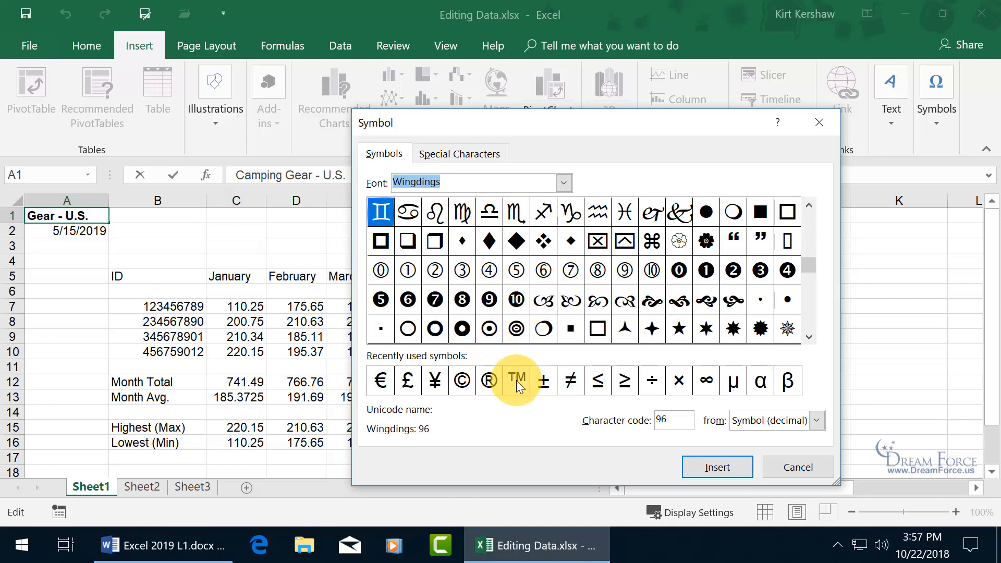
{"action": "left_click", "coordinate": [517, 381]}
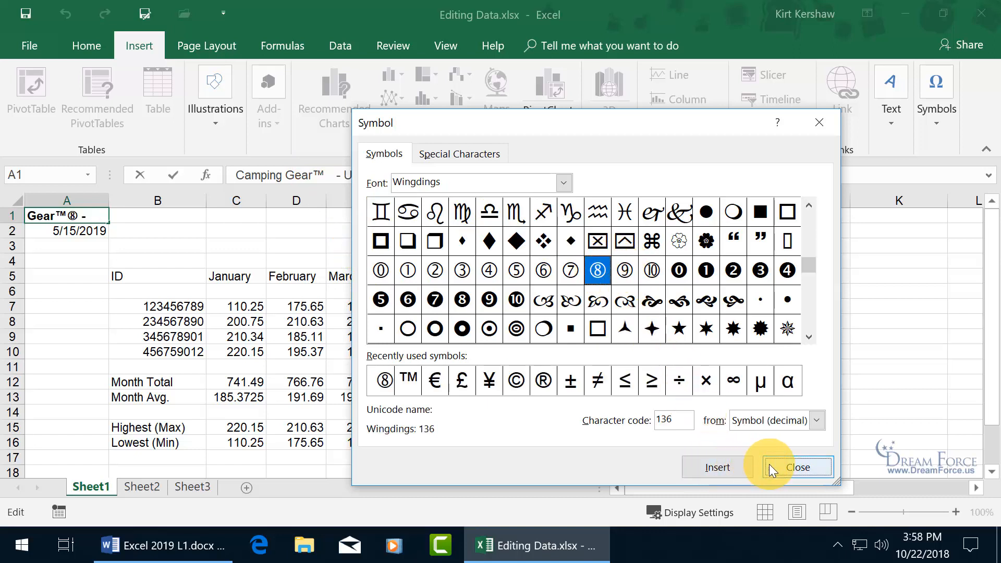
{"action": "left_click", "coordinate": [795, 467]}
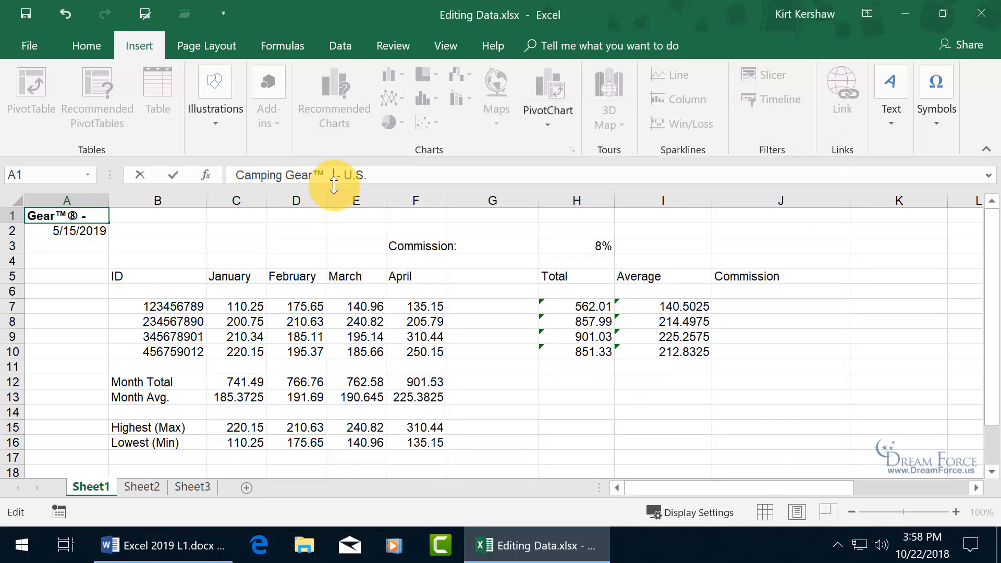
{"action": "mouse_move", "coordinate": [298, 201]}
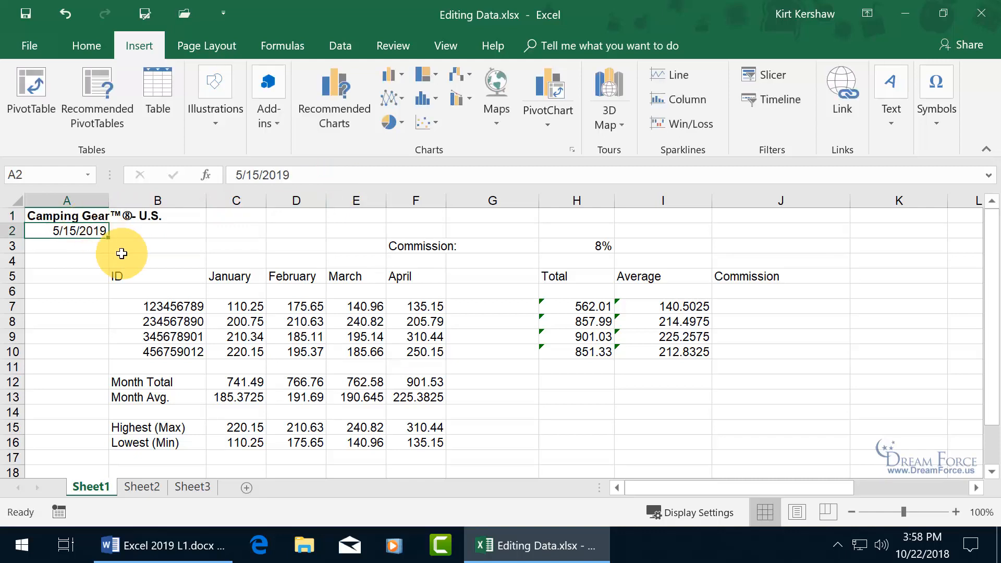
{"action": "mouse_move", "coordinate": [126, 222]}
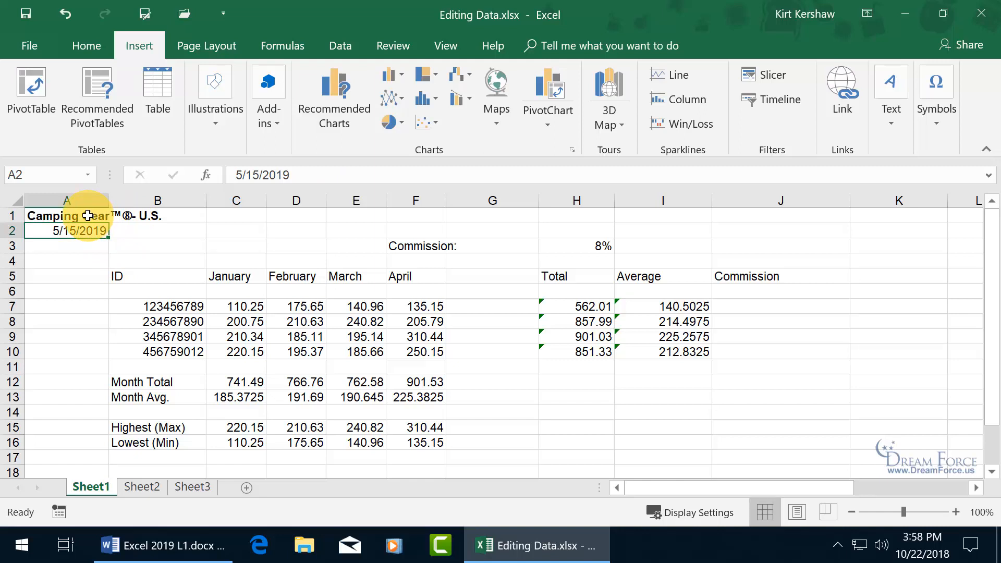
Select A1 to check the title reads plain 'Camping Gear - U.S.'.
{"action": "left_click", "coordinate": [65, 216]}
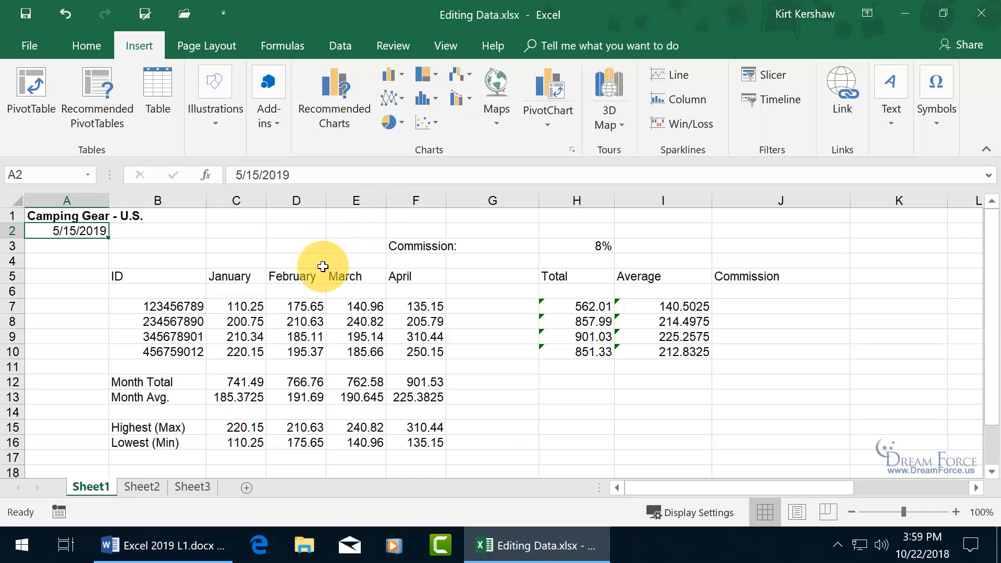
Select C7:F10, delete the January–April figures, and move to D7.
{"action": "left_click_drag", "start_coordinate": [236, 306], "coordinate": [295, 336]}
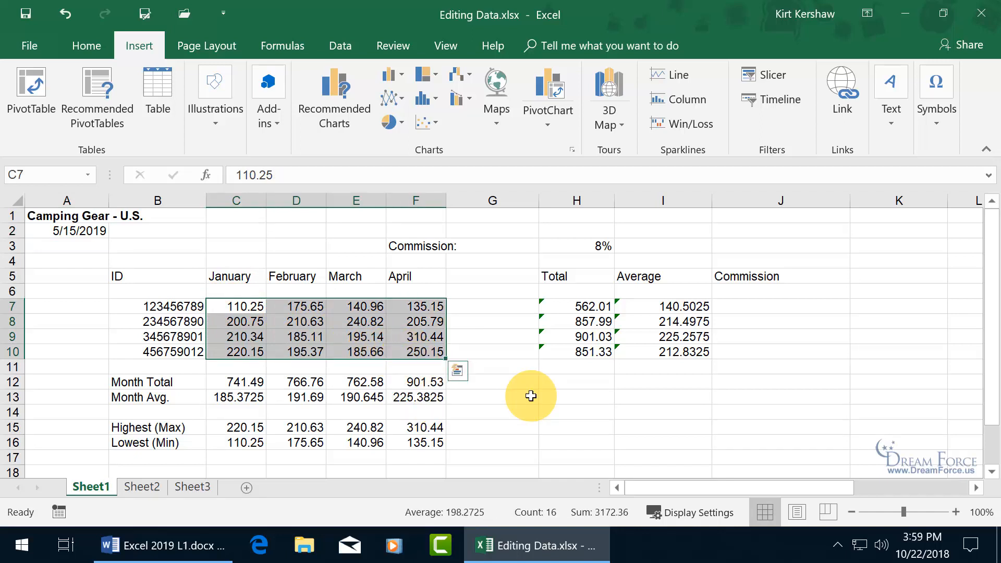
{"action": "mouse_move", "coordinate": [395, 318]}
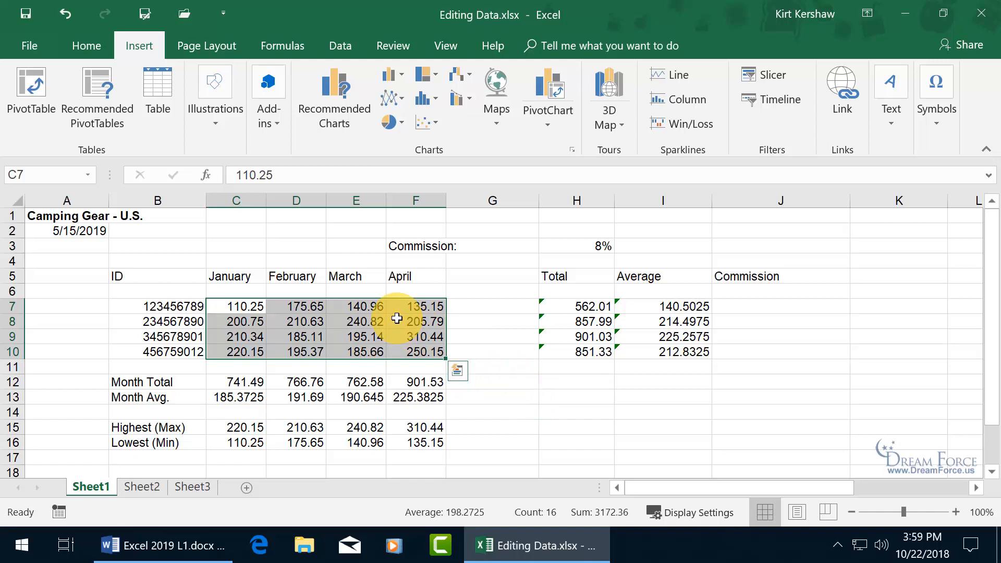
{"action": "key", "text": "Delete"}
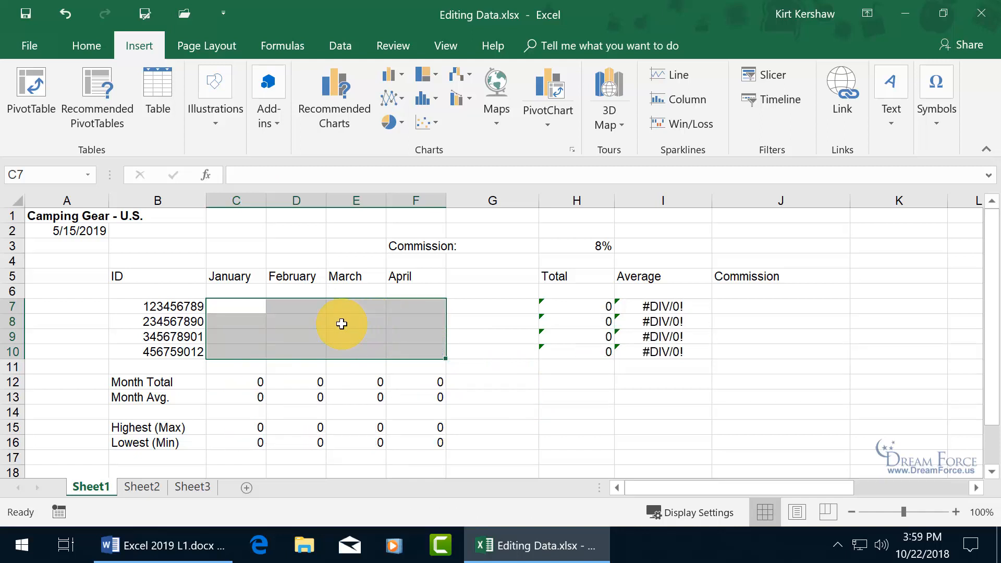
{"action": "mouse_move", "coordinate": [288, 323]}
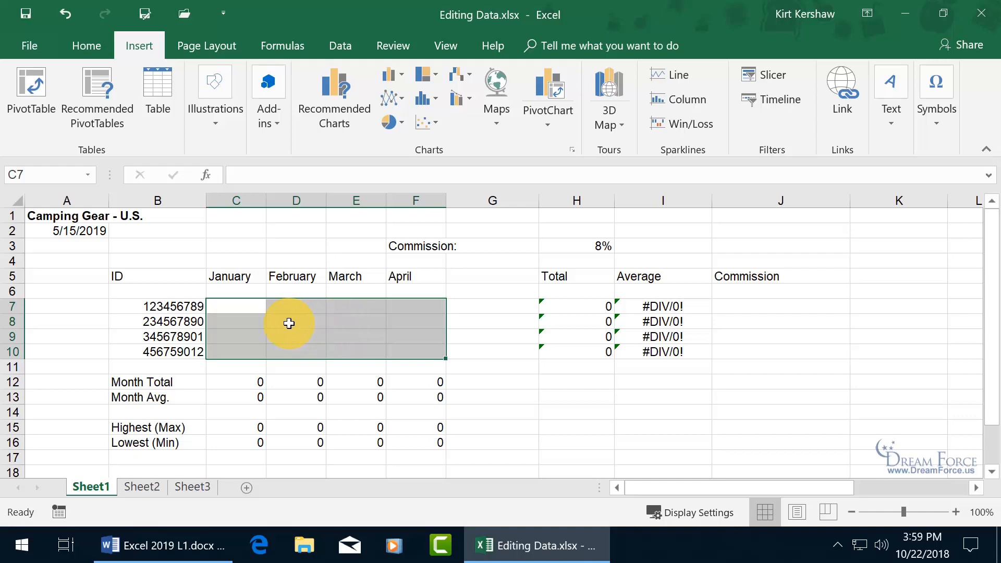
{"action": "mouse_move", "coordinate": [262, 310]}
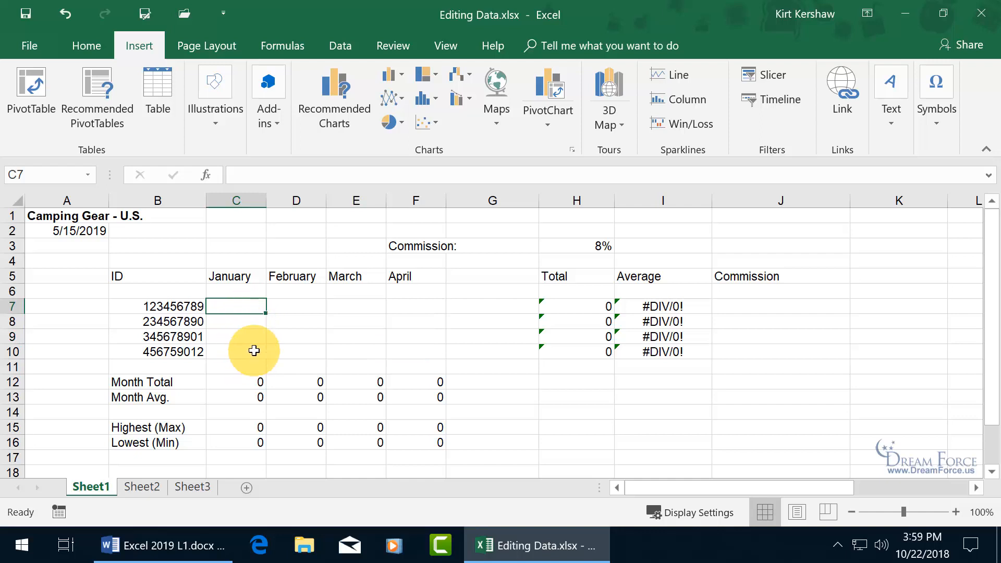
{"action": "mouse_move", "coordinate": [292, 305]}
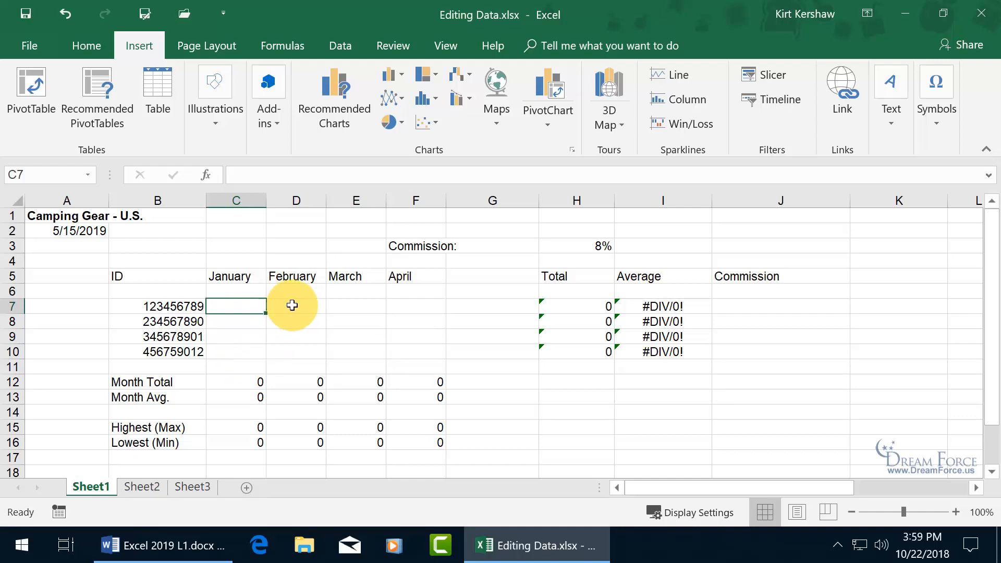
{"action": "left_click", "coordinate": [295, 306]}
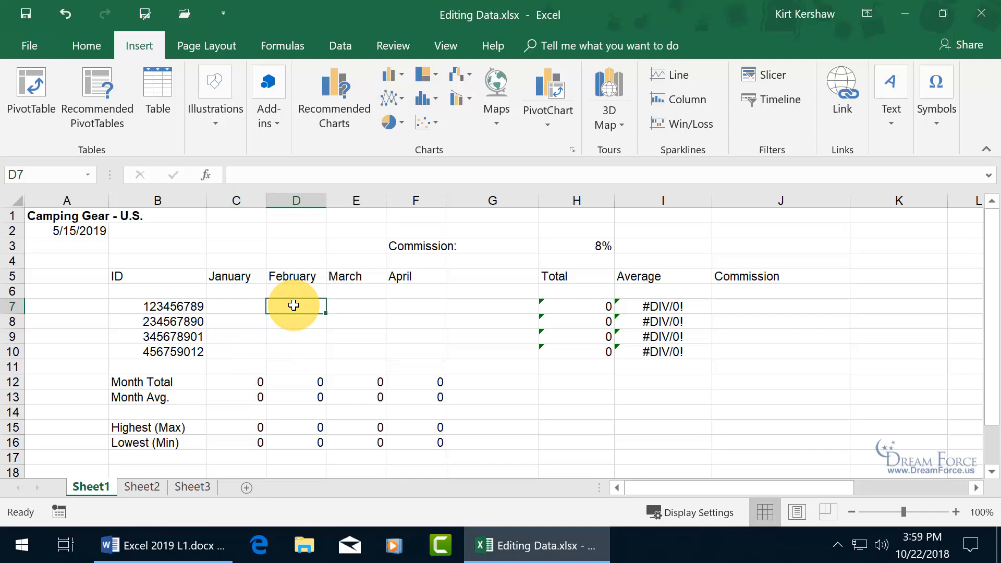
Select the emptied C7:F10 block and move the active cell around within it.
{"action": "left_click_drag", "start_coordinate": [293, 305], "coordinate": [421, 357]}
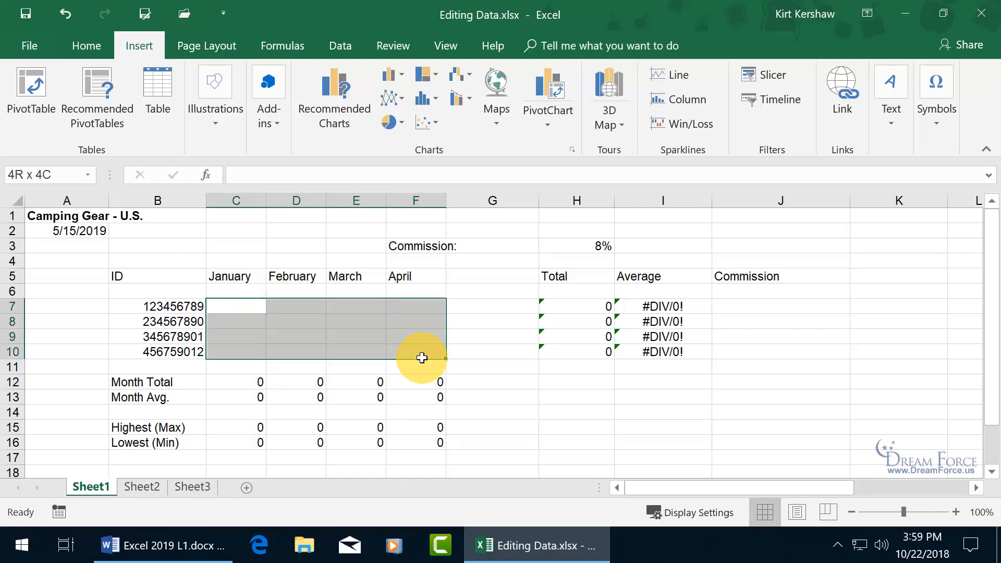
{"action": "left_click", "coordinate": [236, 309]}
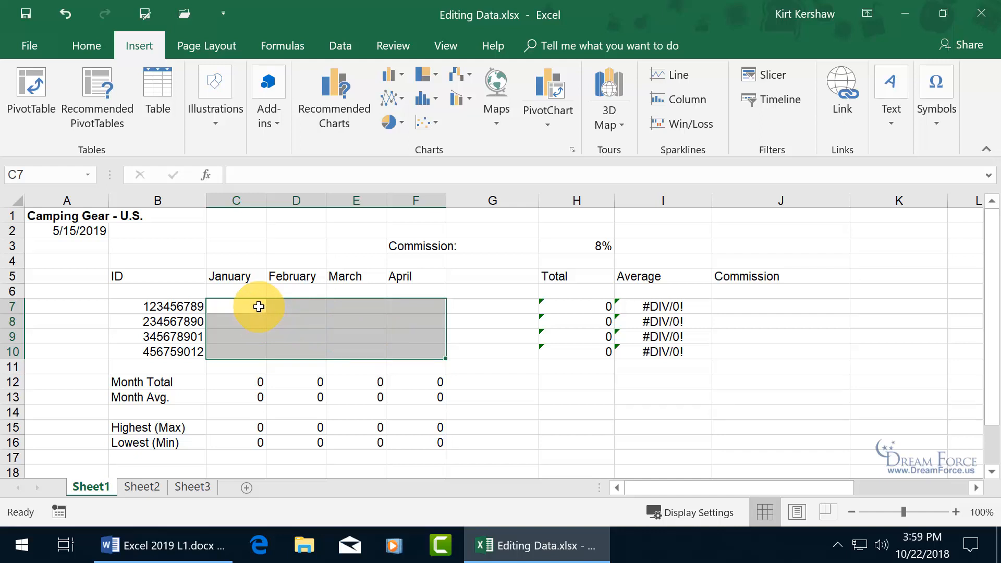
{"action": "left_click", "coordinate": [235, 321]}
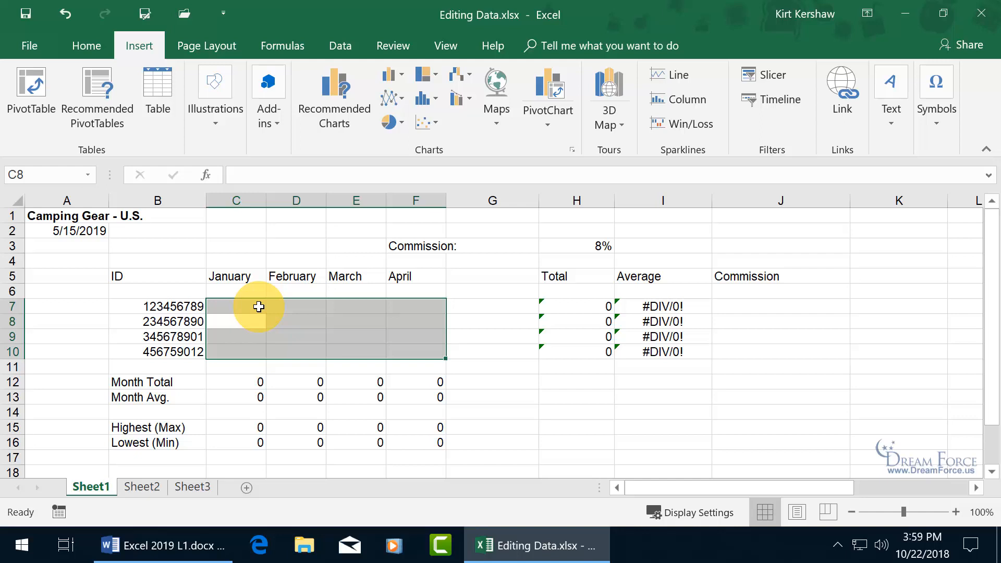
{"action": "left_click", "coordinate": [236, 352]}
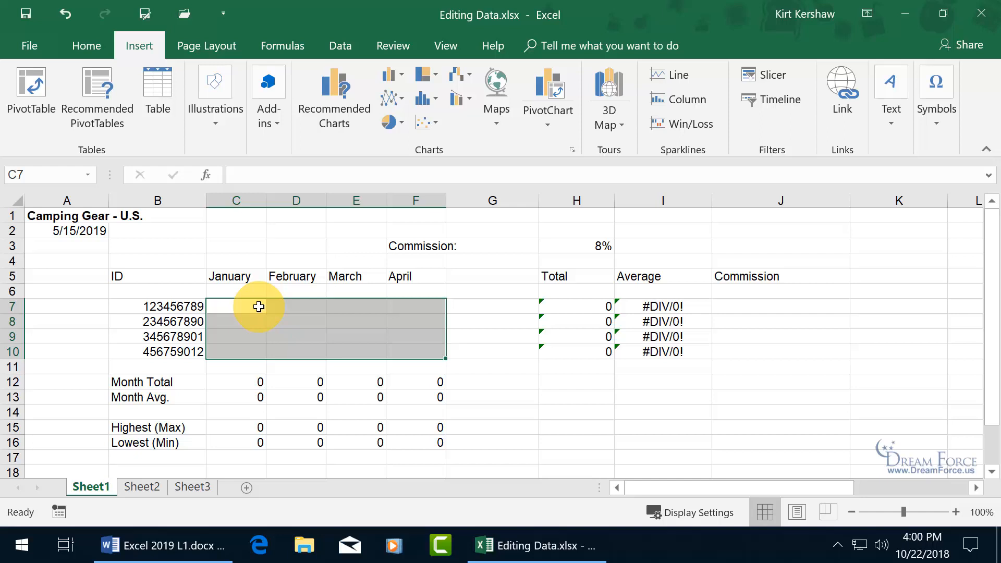
{"action": "left_click", "coordinate": [295, 306]}
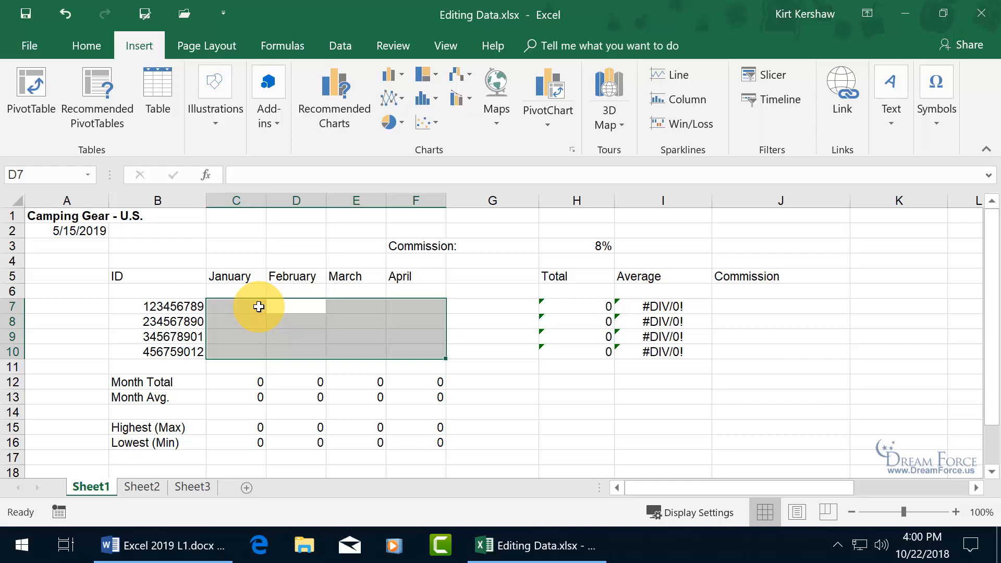
{"action": "left_click", "coordinate": [235, 306]}
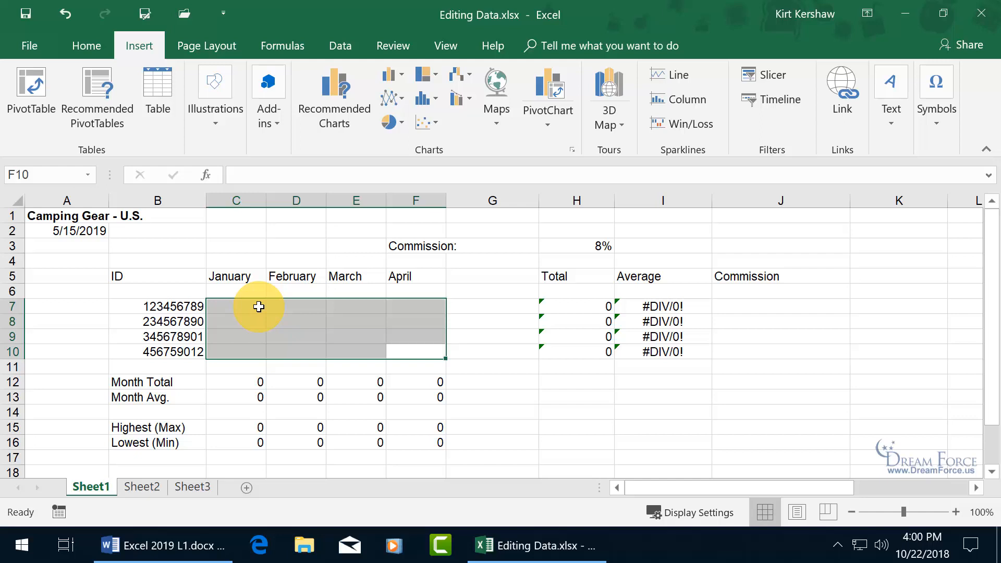
{"action": "left_click", "coordinate": [236, 306]}
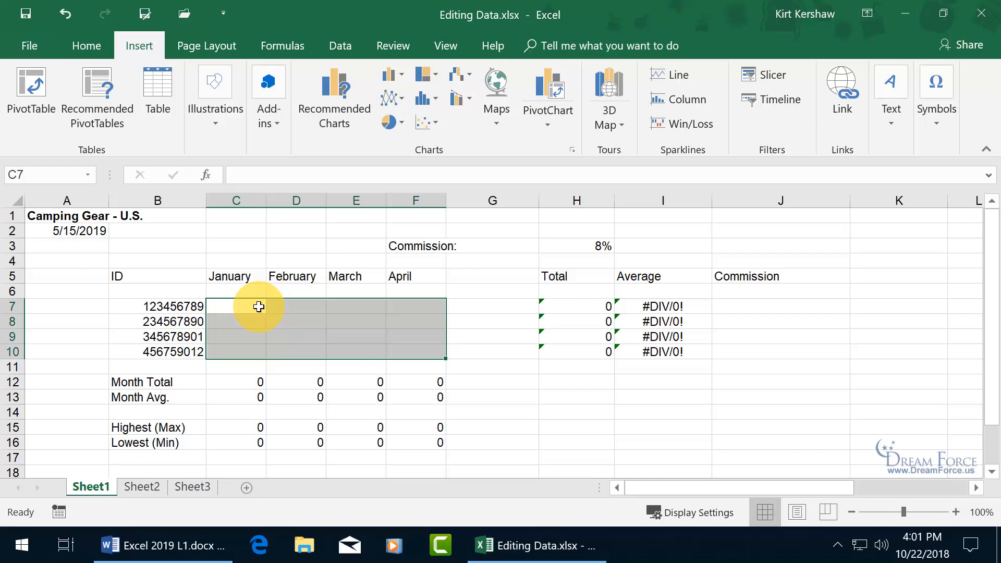
Enter 54 in the January cells of C7:F10 and 548, 232 for February, then deselect the range.
{"action": "type", "text": "54"}
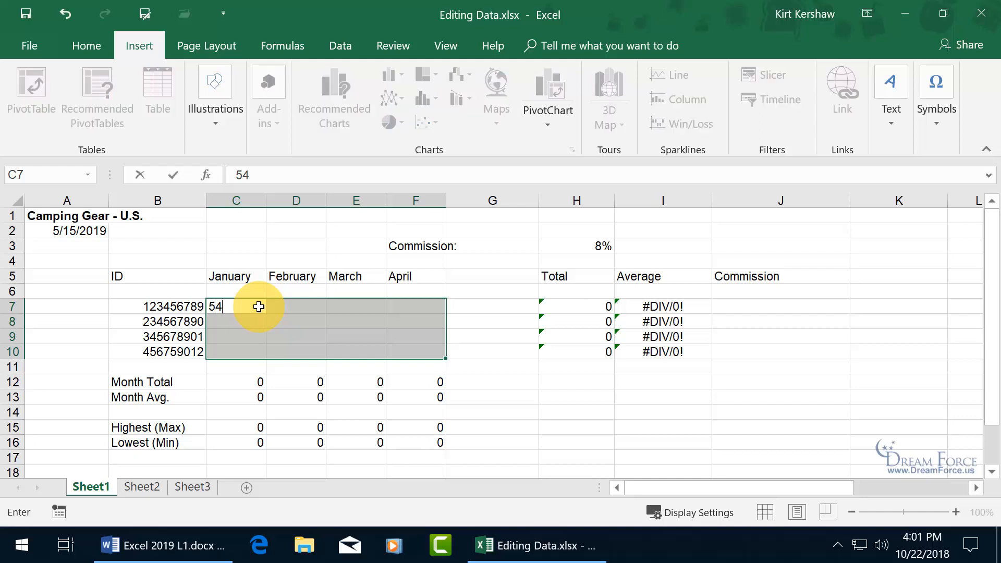
{"action": "type", "text": "54"}
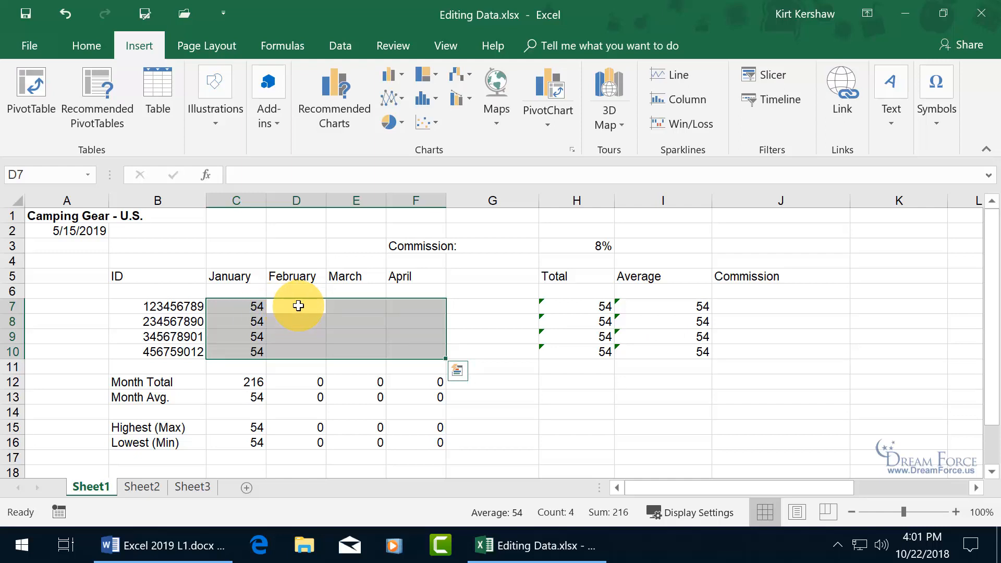
{"action": "type", "text": "548"}
{"action": "left_click", "coordinate": [296, 321]}
{"action": "type", "text": "232"}
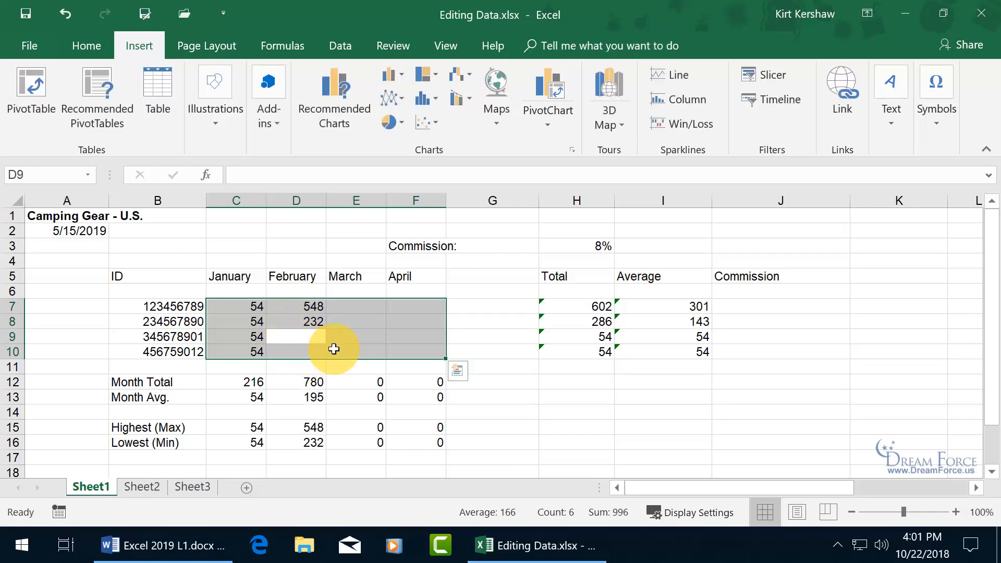
{"action": "mouse_move", "coordinate": [478, 319]}
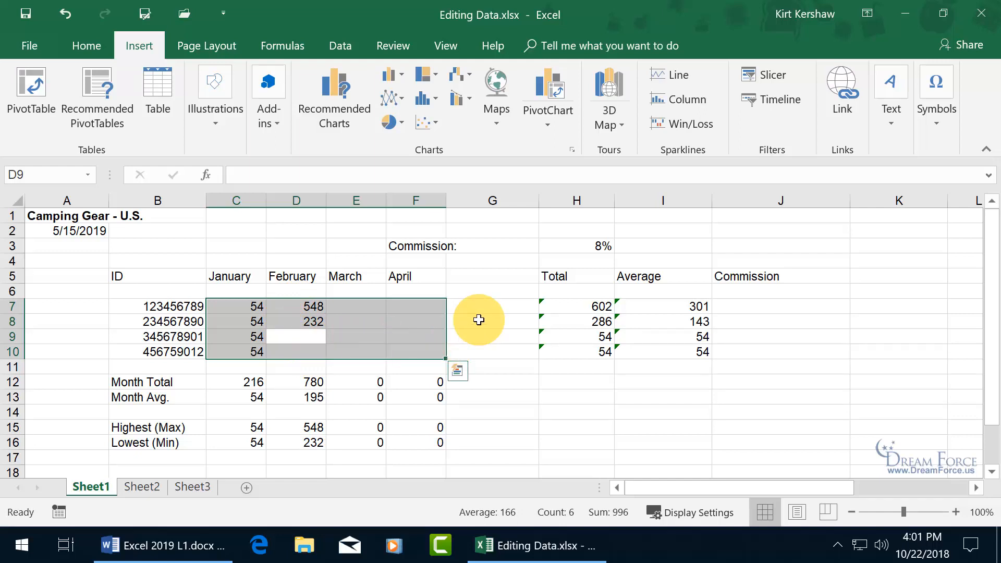
{"action": "left_click", "coordinate": [295, 321]}
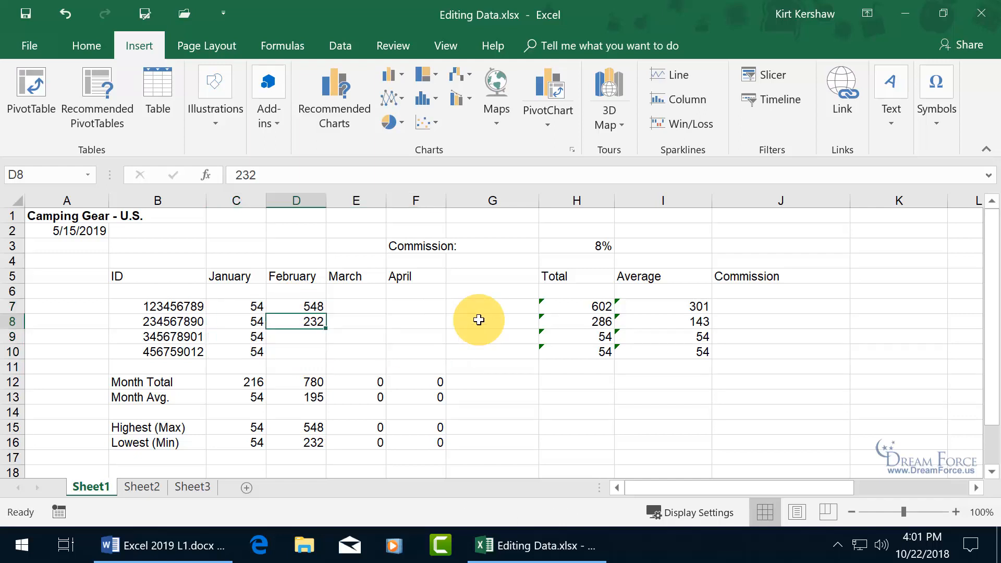